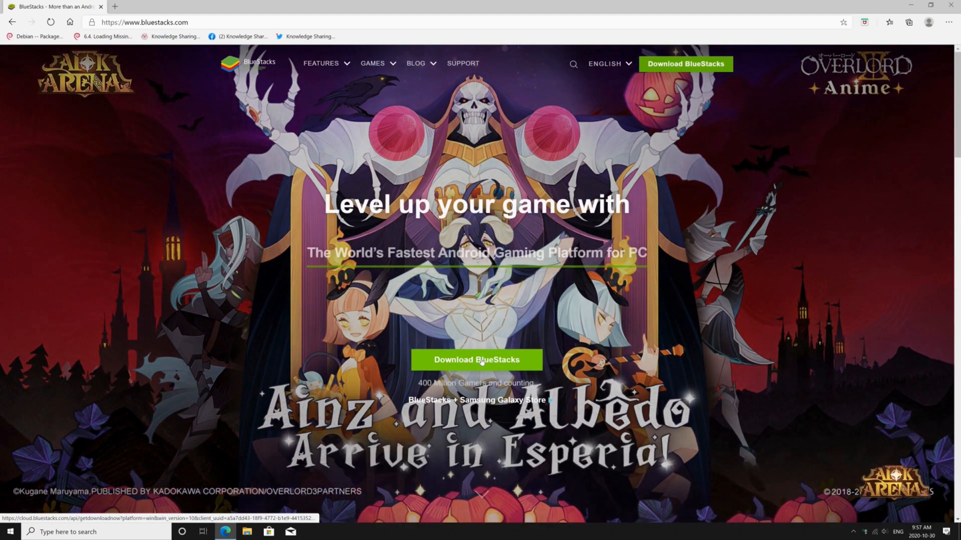
Download the BlueStacks installer, allow it in User Account Control and start the installation.
left_click(476, 359)
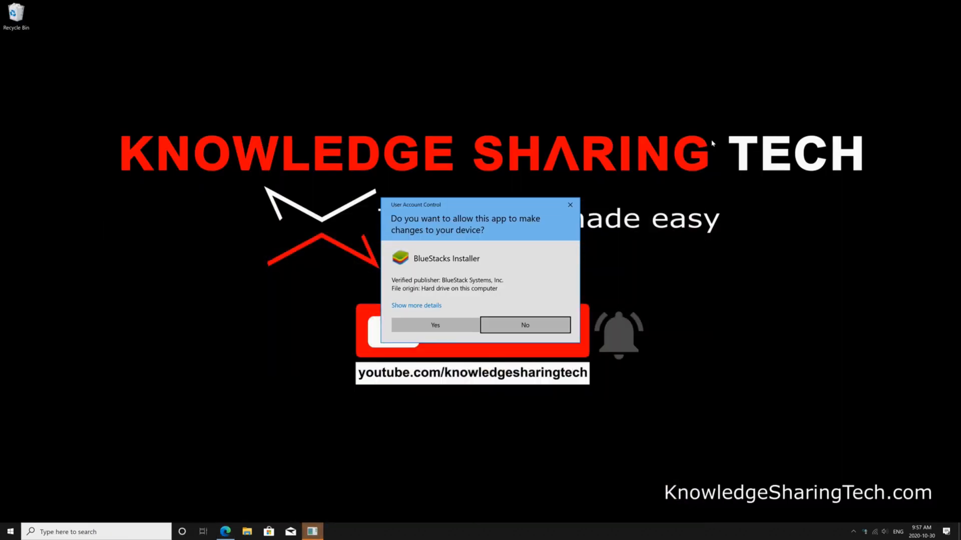
left_click(434, 324)
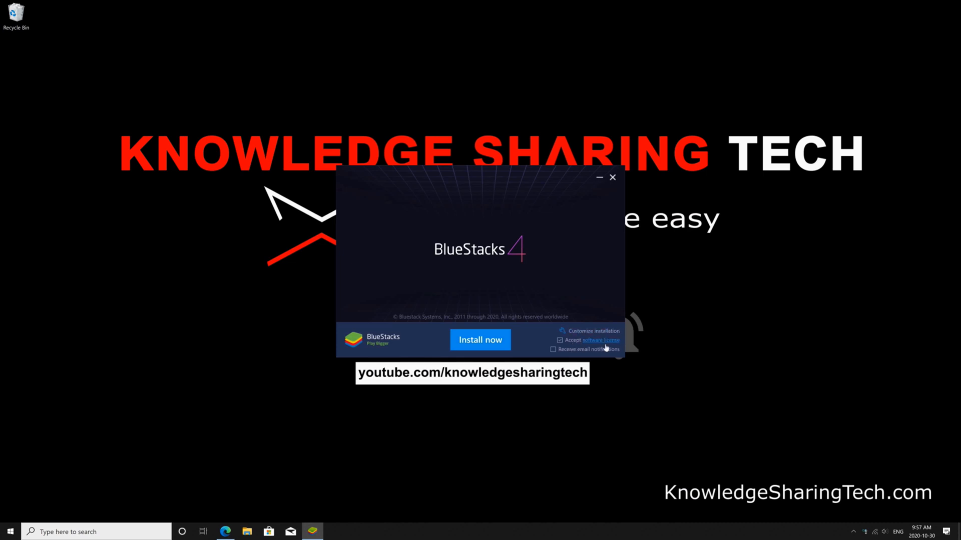
left_click(479, 339)
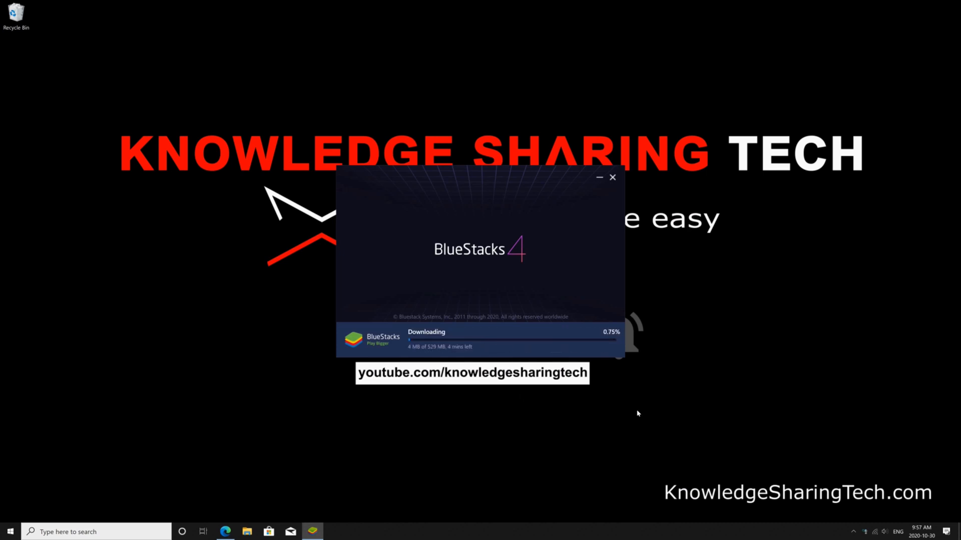
mouse_move(451, 405)
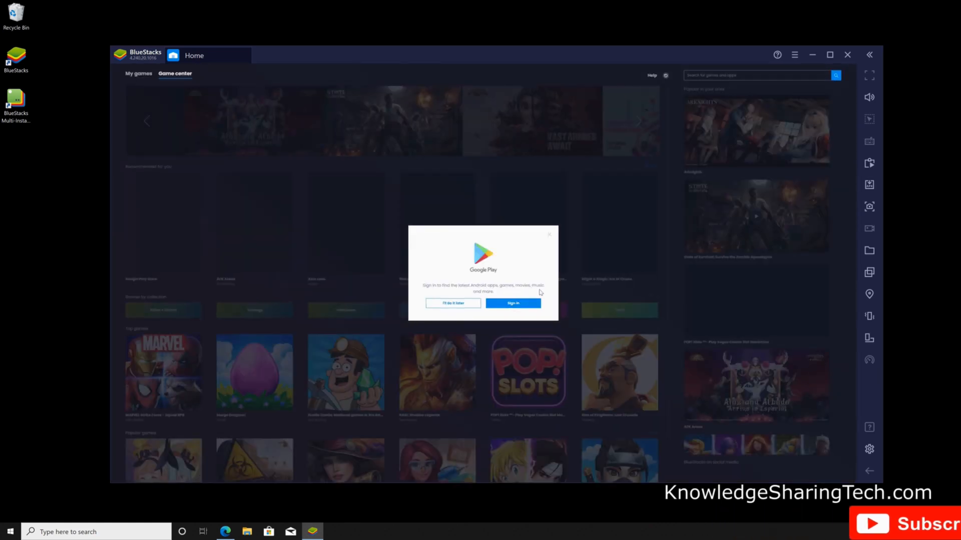
left_click(512, 303)
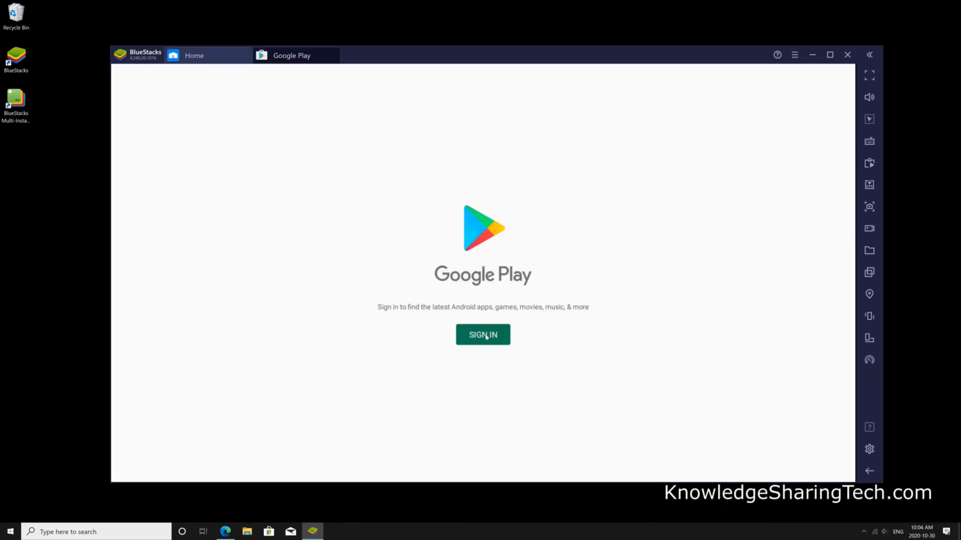
left_click(482, 334)
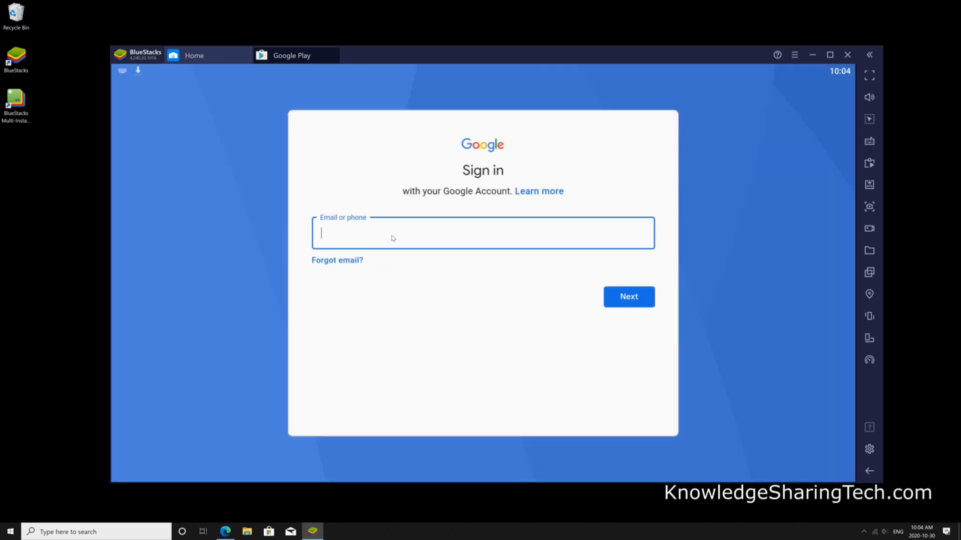
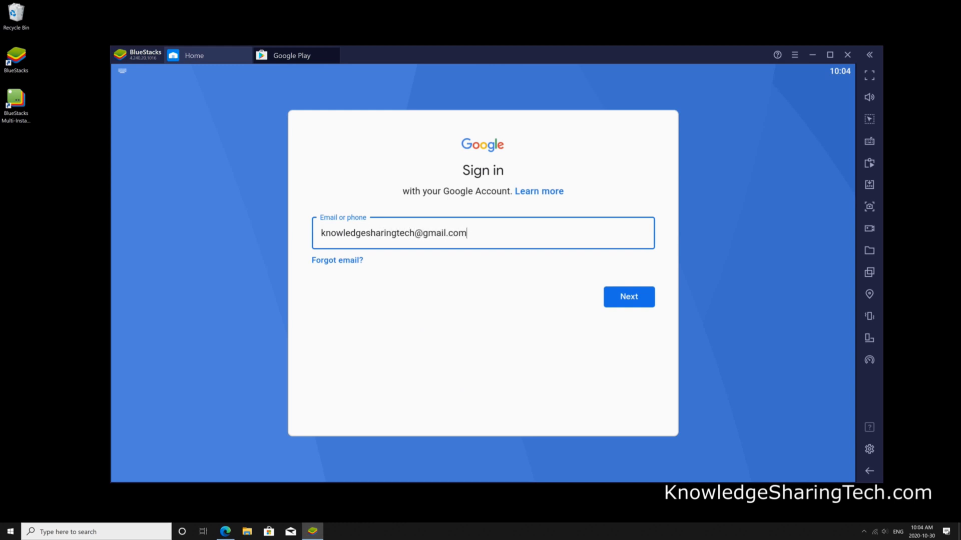
left_click(628, 296)
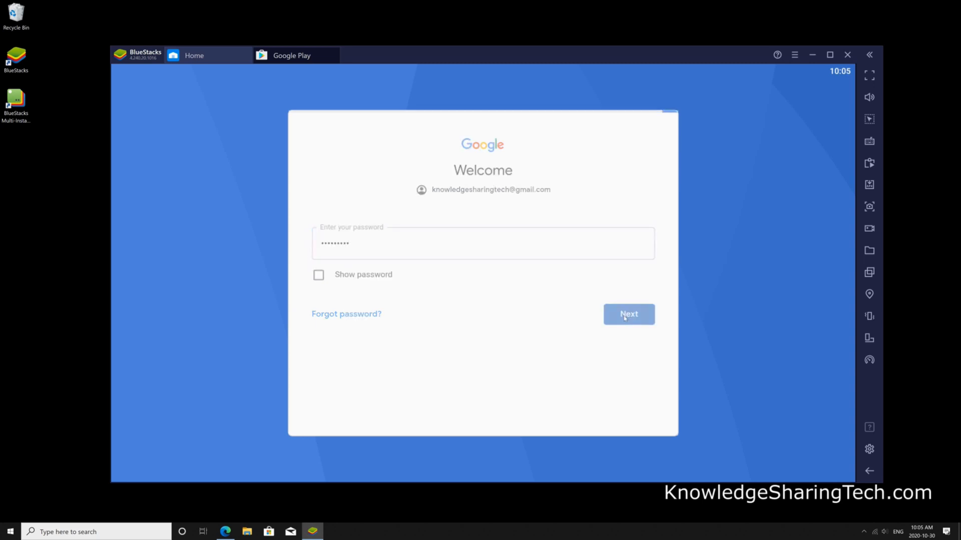
Submit the password, agree to the terms and accept with Google Drive backup turned off.
left_click(628, 315)
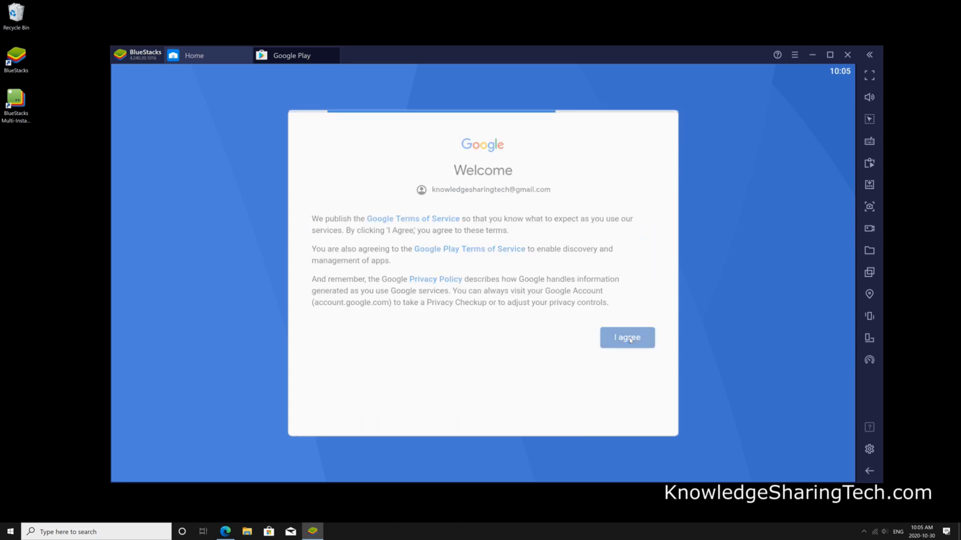
left_click(626, 337)
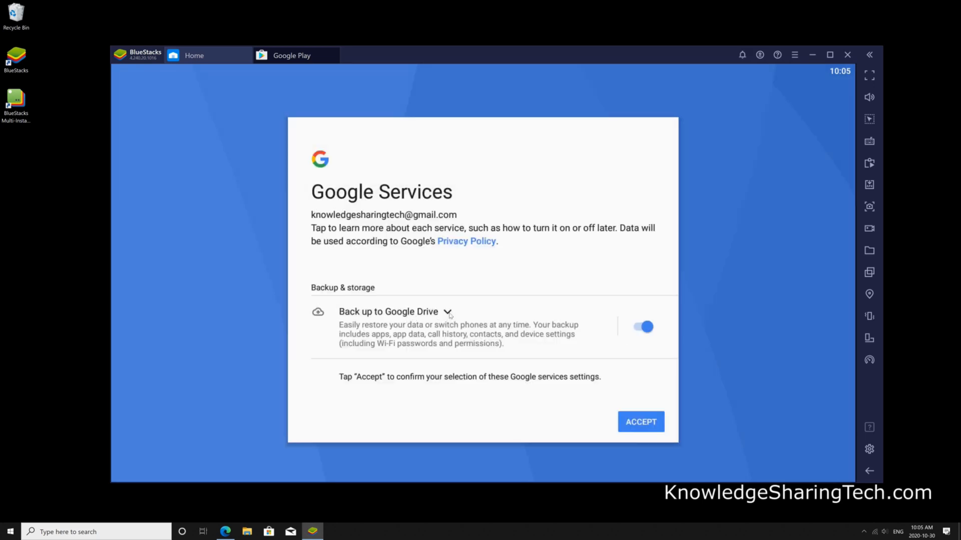
left_click(641, 326)
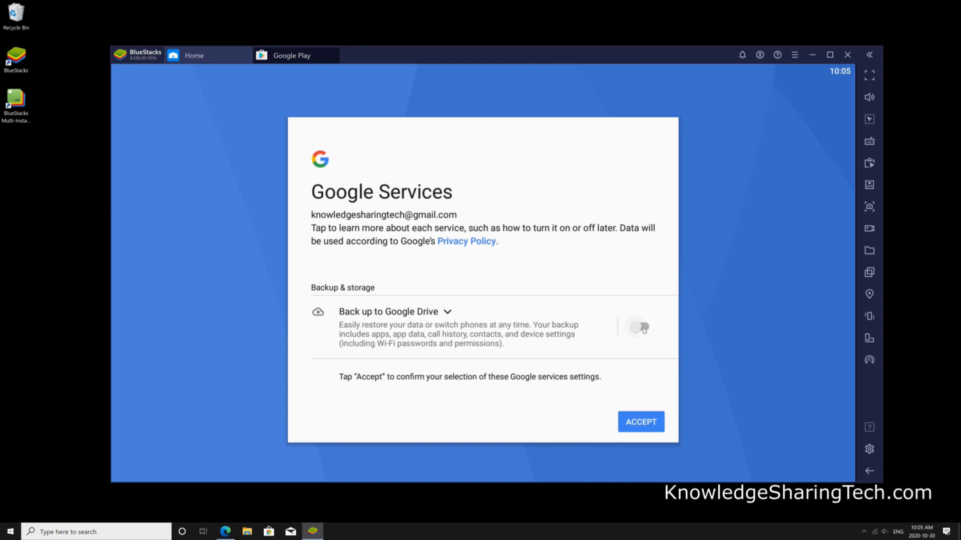
left_click(639, 421)
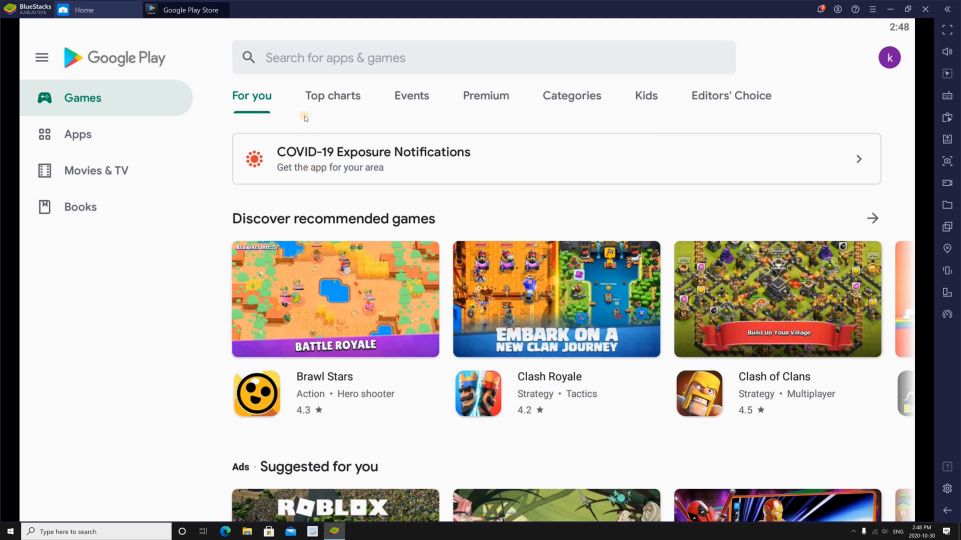
Browse Apps in Play Store, close the store and bring up the BlueStacks main menu.
left_click(77, 134)
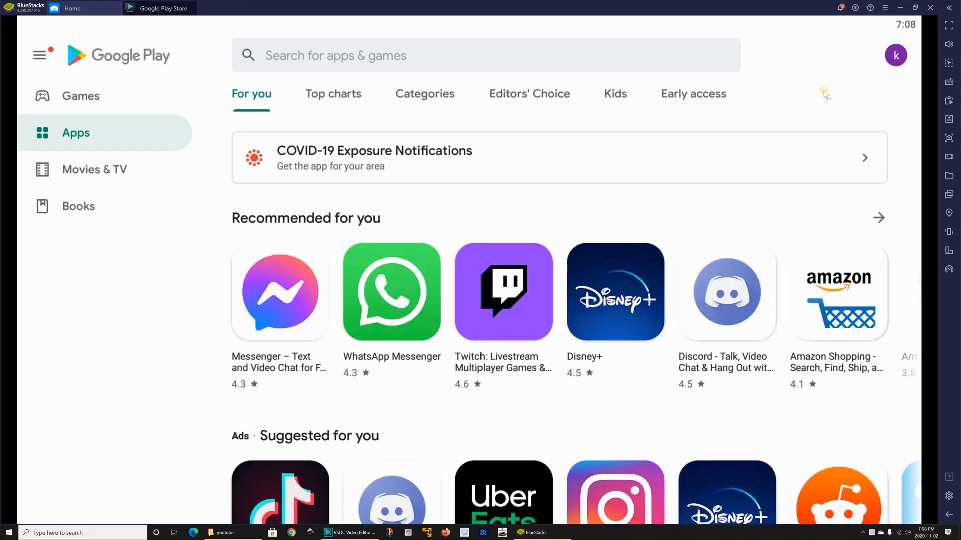
mouse_move(424, 72)
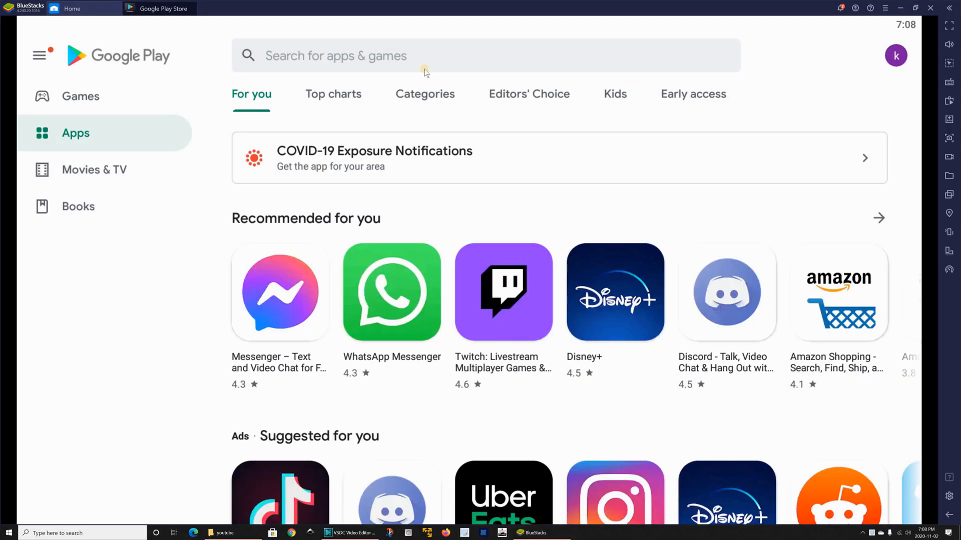
mouse_move(171, 8)
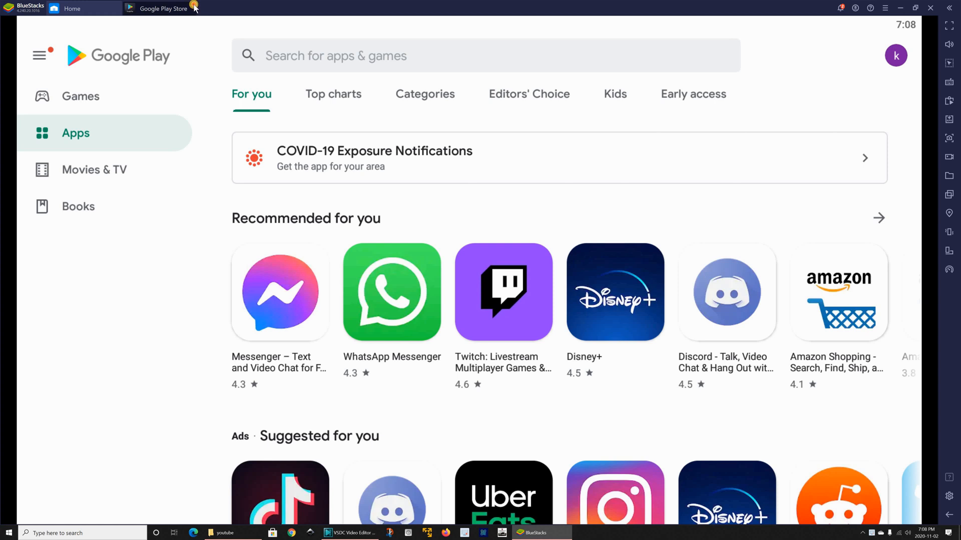
left_click(72, 9)
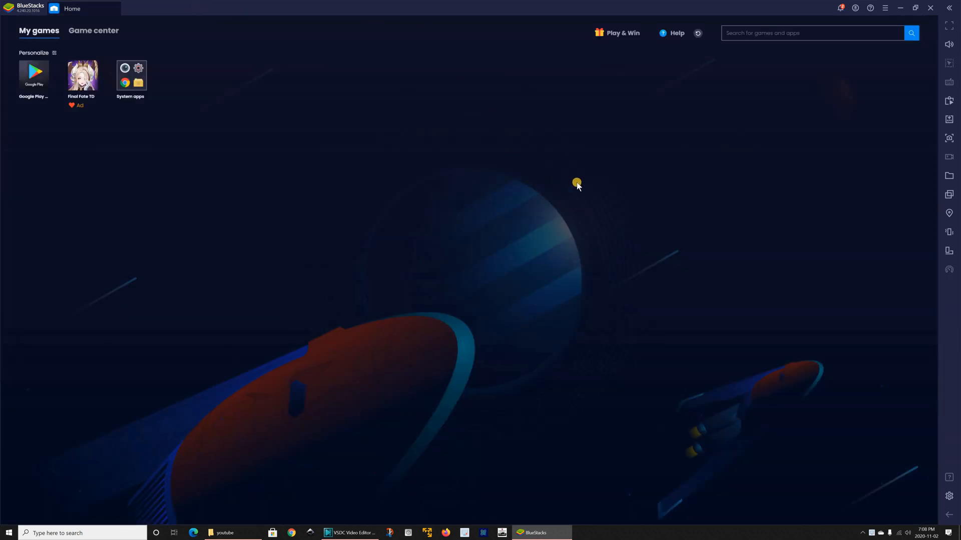
mouse_move(864, 80)
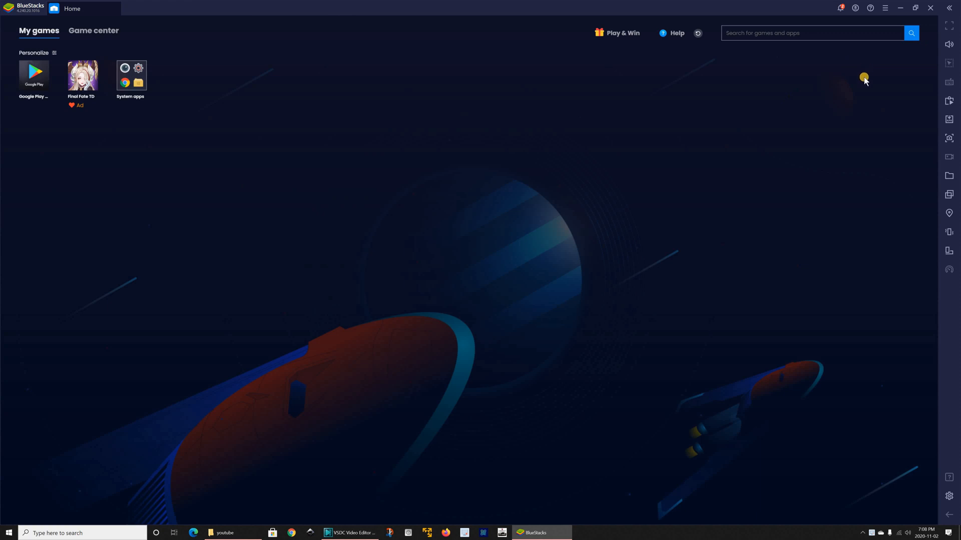
mouse_move(884, 8)
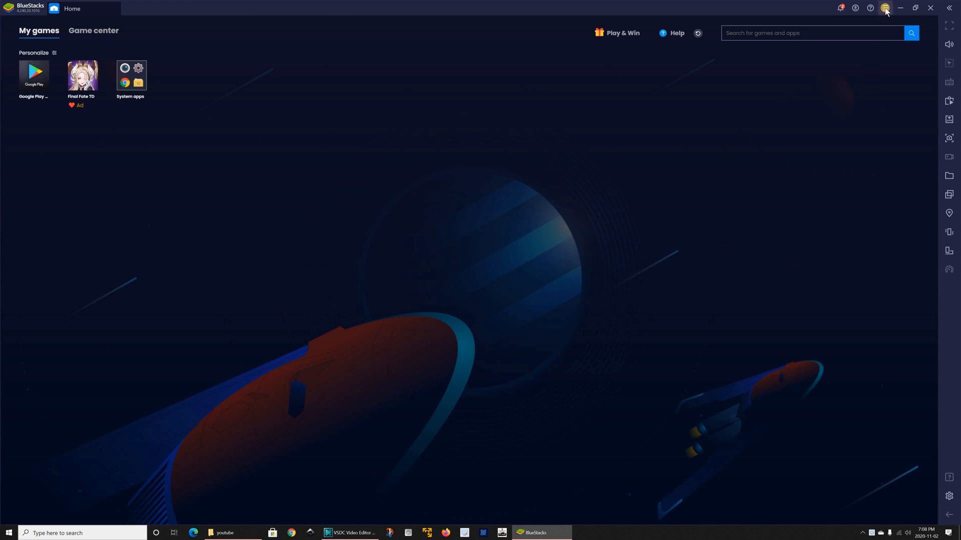
left_click(884, 8)
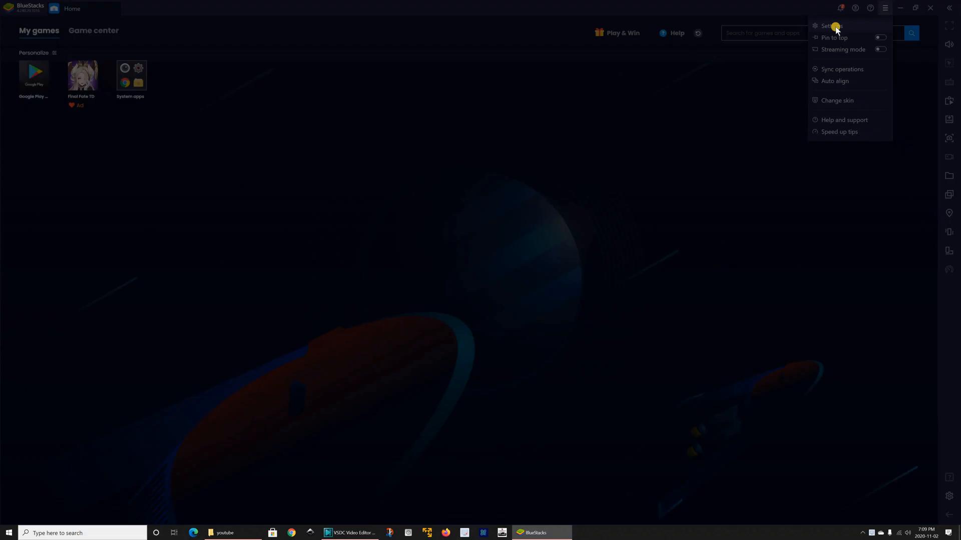
In Settings > Engine switch the renderer from DirectX to OpenGL, save and restart BlueStacks.
left_click(832, 26)
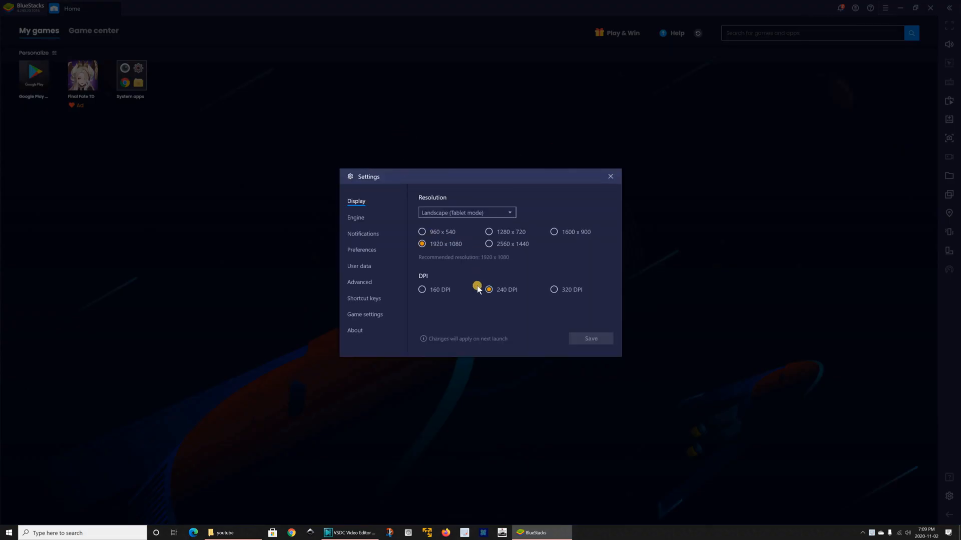
left_click(355, 217)
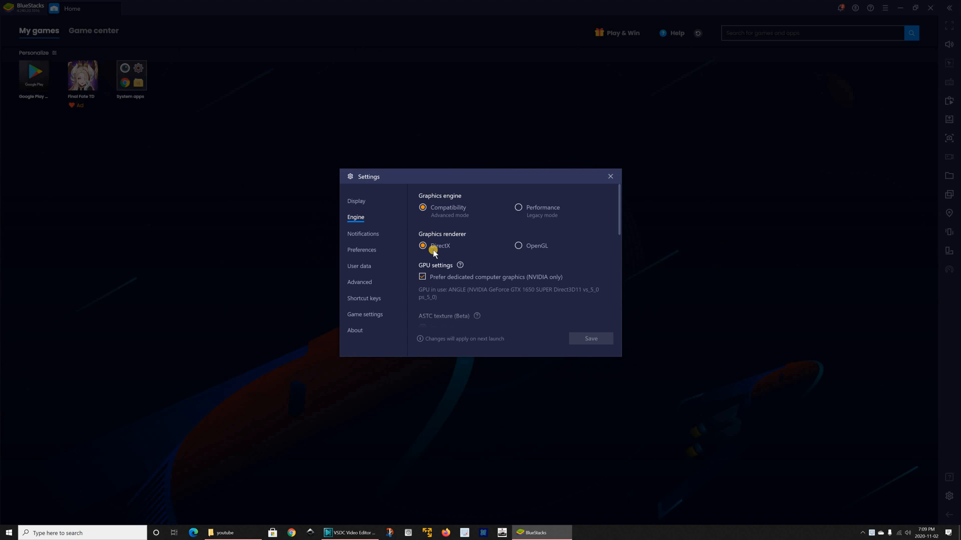
mouse_move(442, 253)
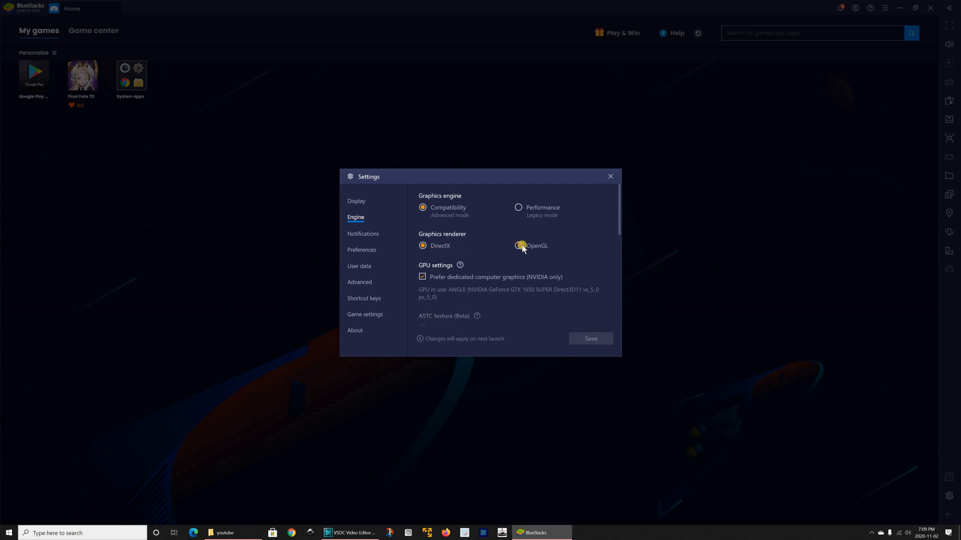
left_click(518, 246)
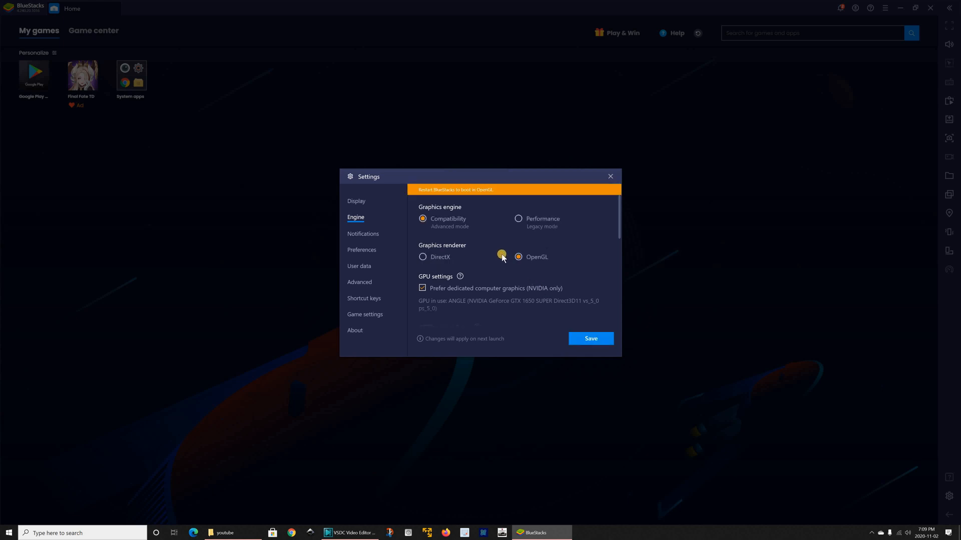
left_click(590, 339)
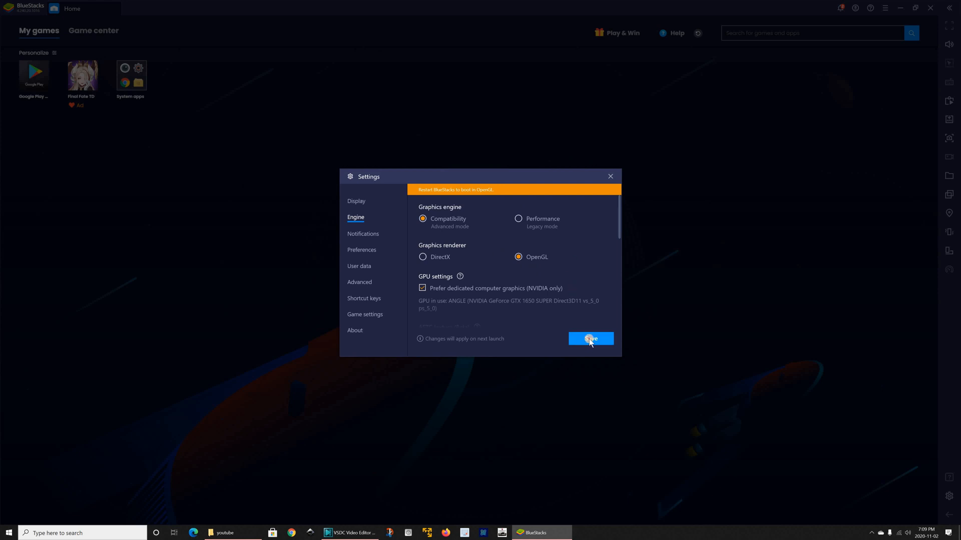
left_click(590, 340)
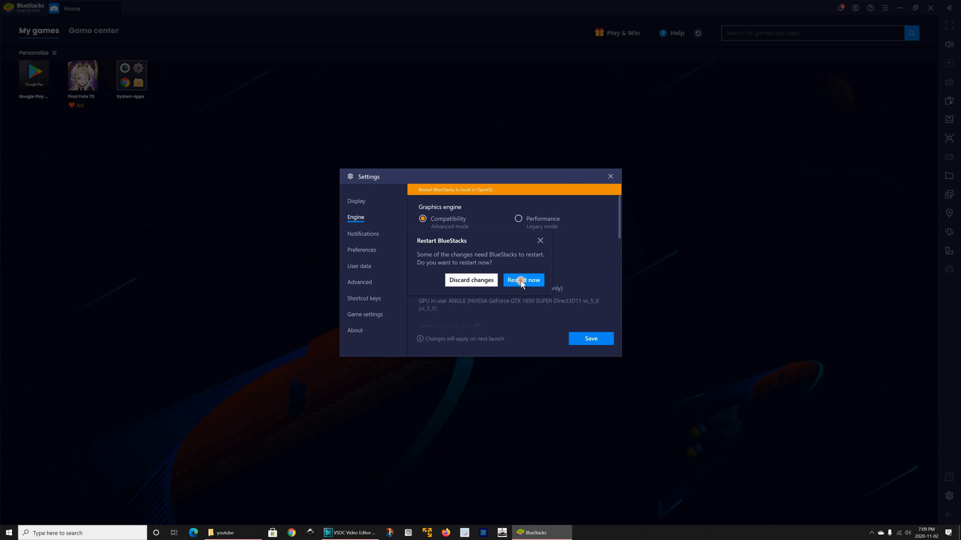
left_click(522, 280)
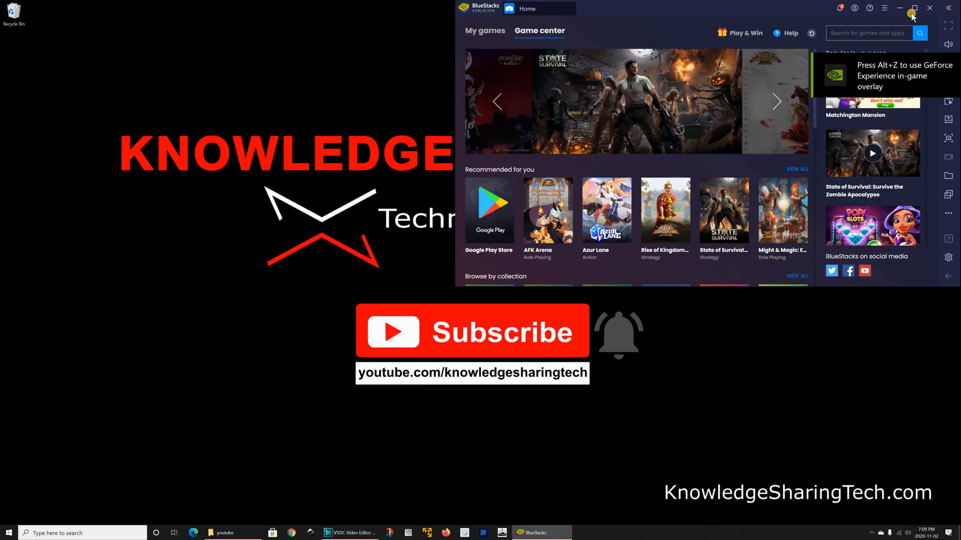
Maximize the emulator window, start an APK install and cancel the file picker.
left_click(913, 8)
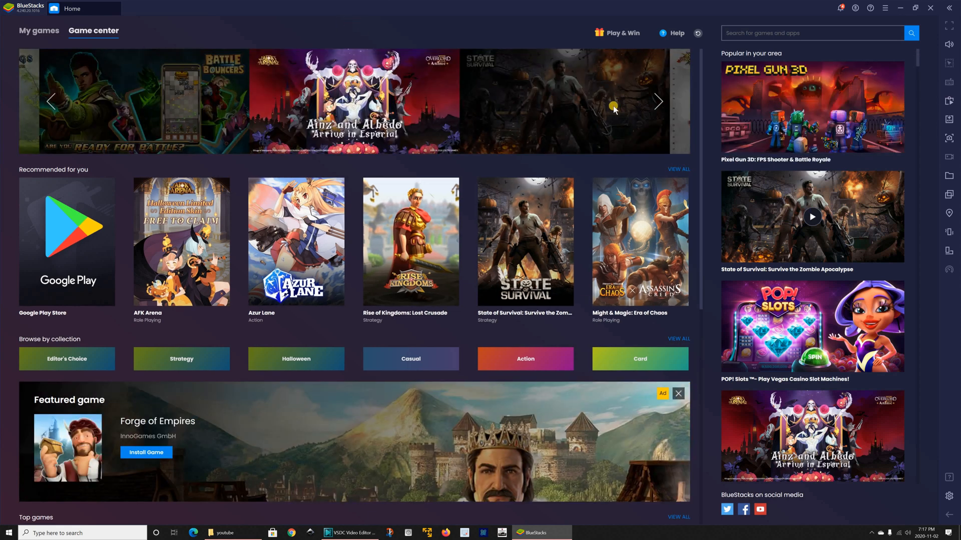
mouse_move(924, 167)
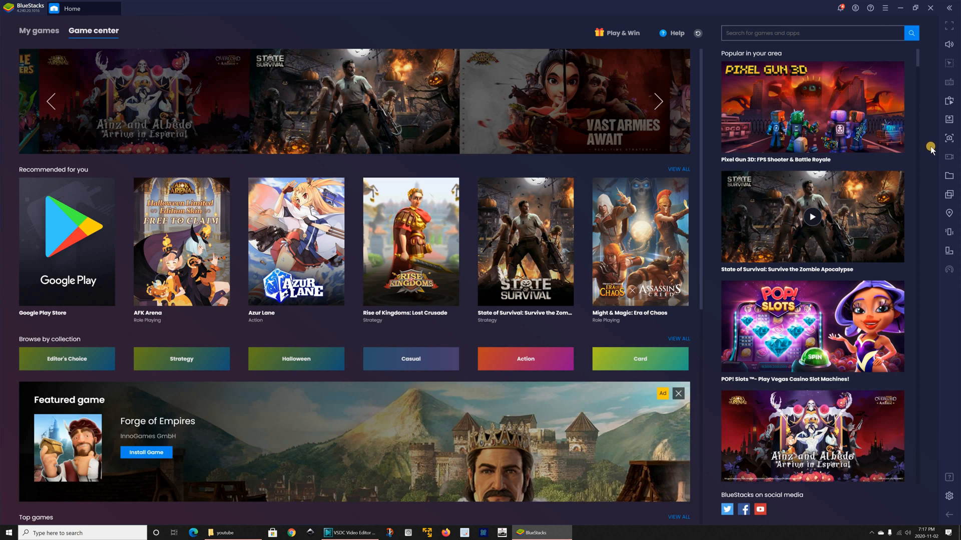
mouse_move(951, 124)
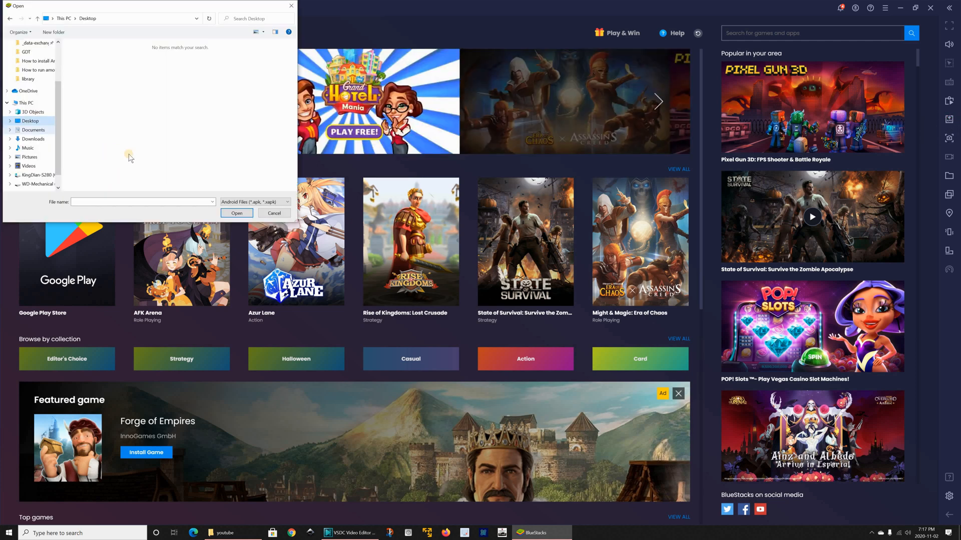
left_click(141, 201)
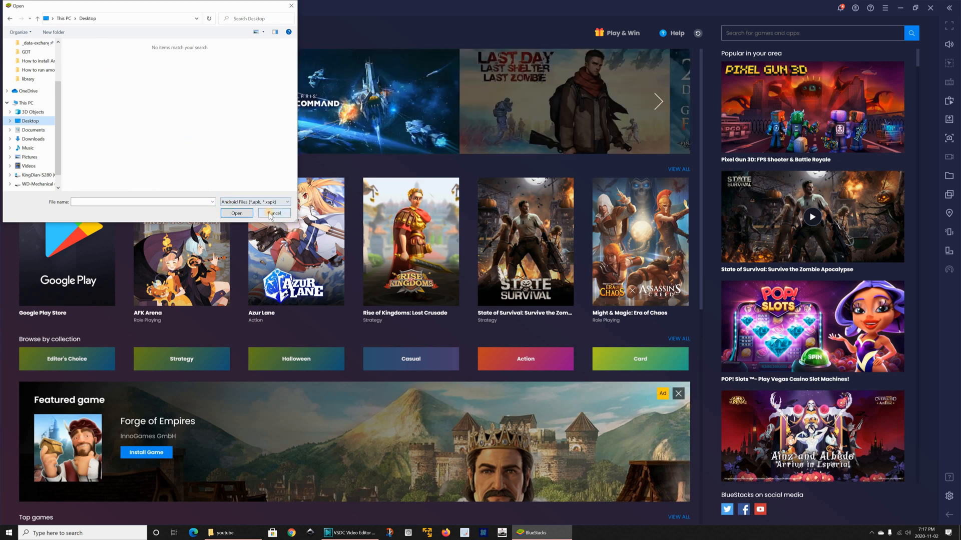
left_click(273, 212)
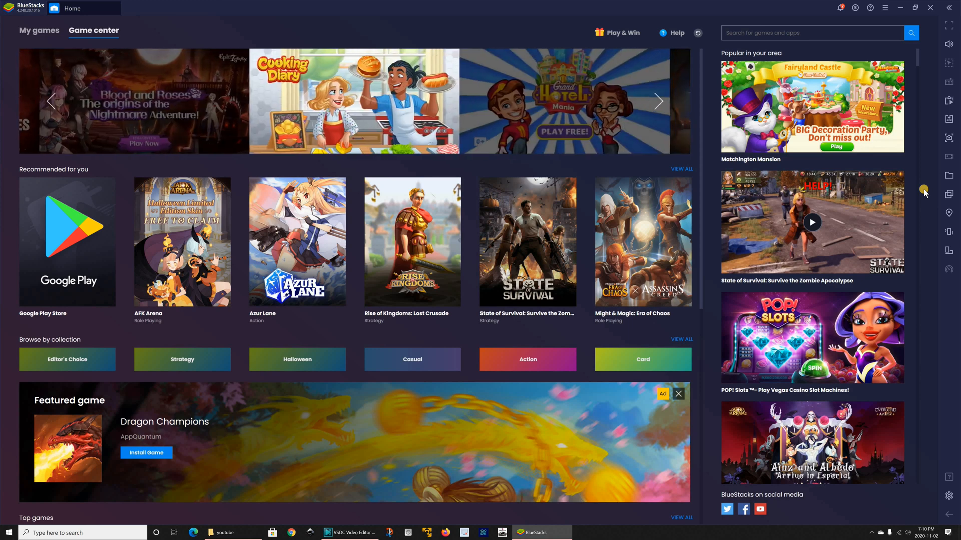
mouse_move(411, 454)
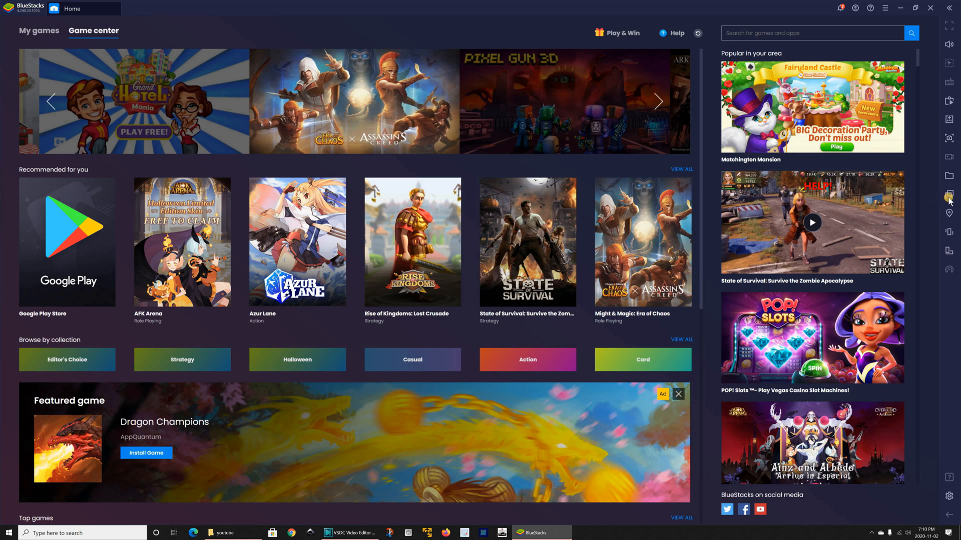
mouse_move(948, 195)
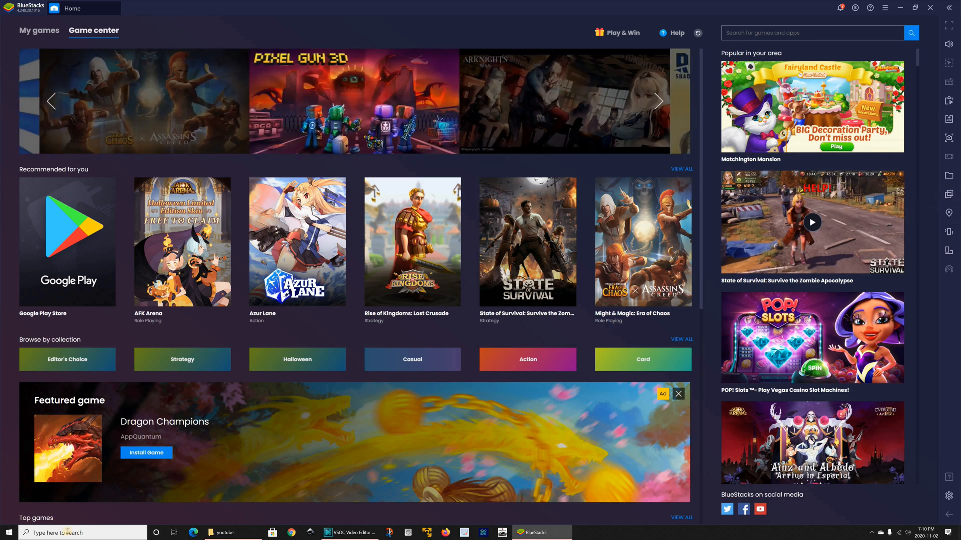
From the multi-instance manager attempt to clone the instance and acknowledge the running-instance error.
left_click(658, 103)
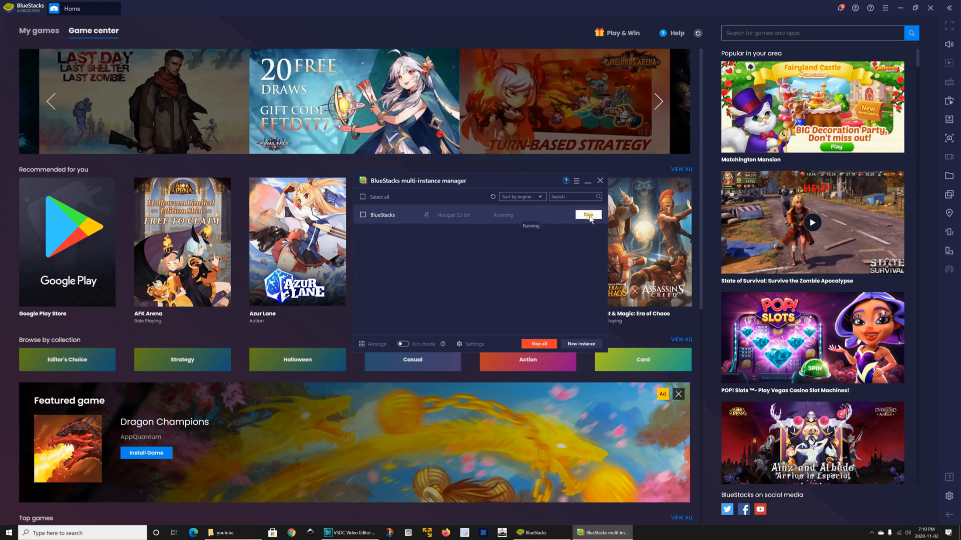
mouse_move(592, 338)
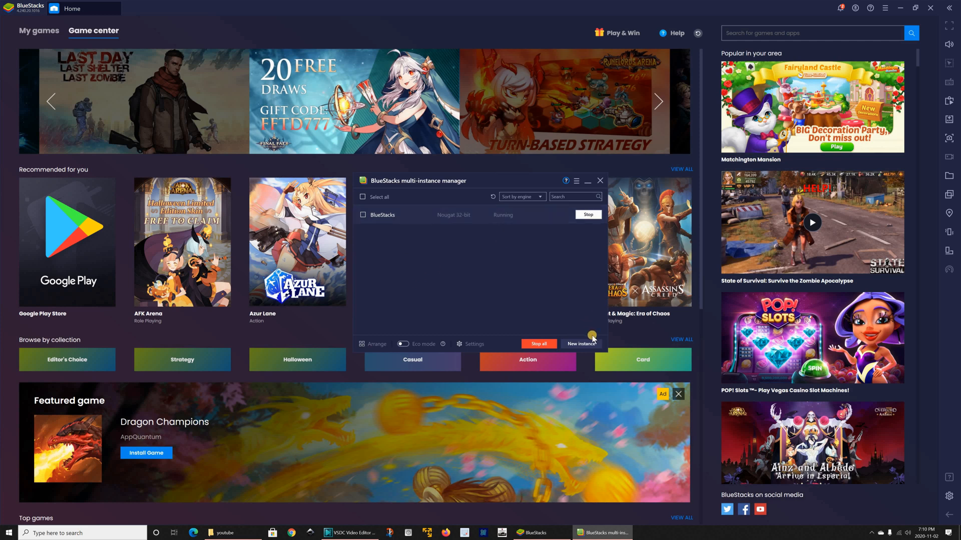
left_click(580, 343)
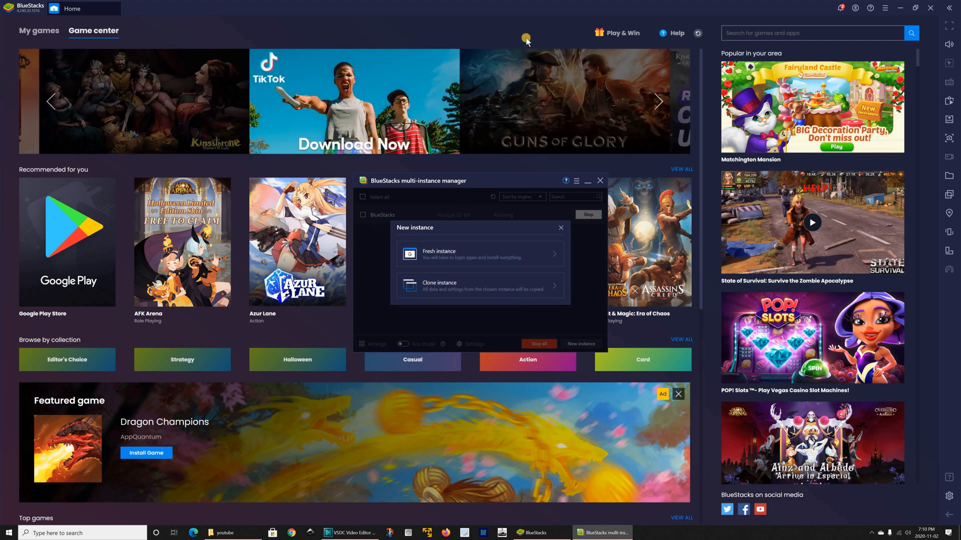
mouse_move(545, 288)
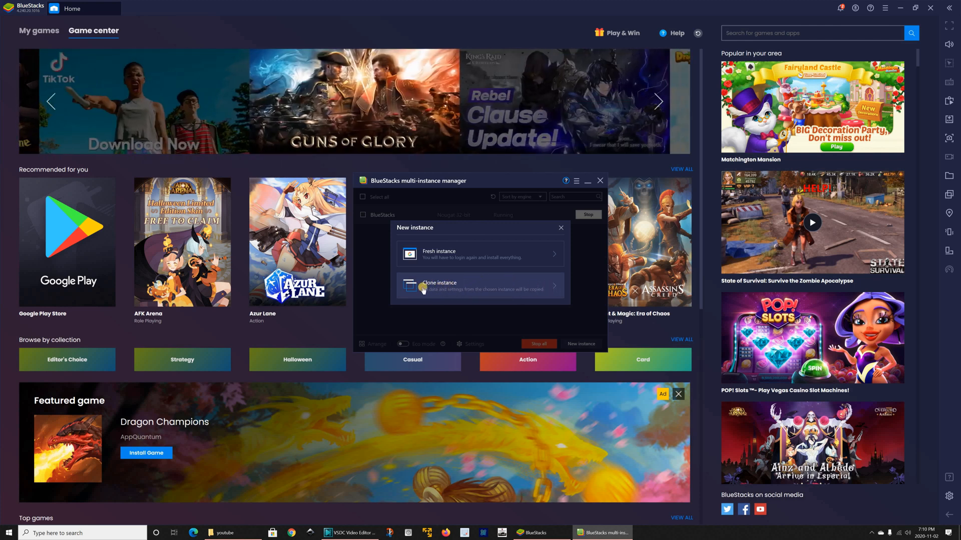
left_click(439, 286)
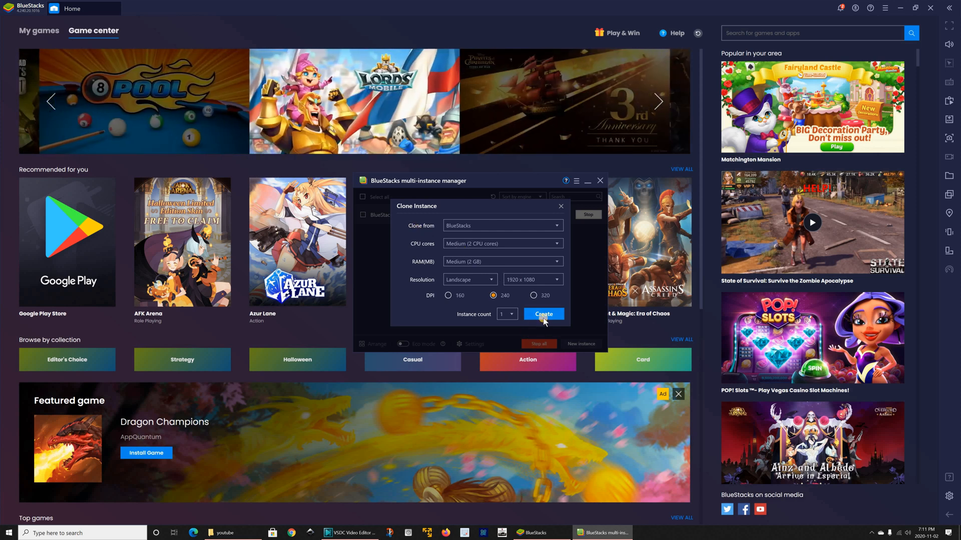
left_click(542, 314)
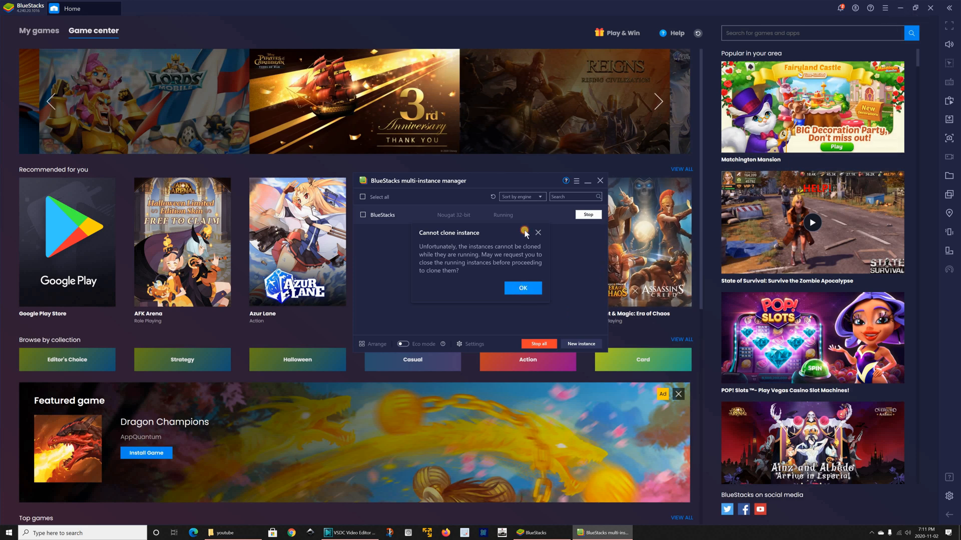
left_click(522, 288)
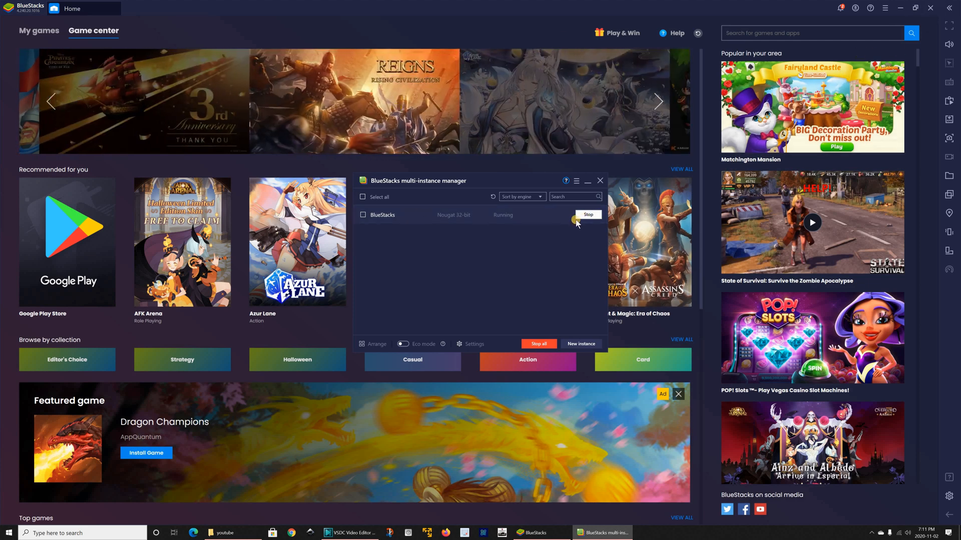
Stop the running BlueStacks instance and confirm closing it.
left_click(588, 214)
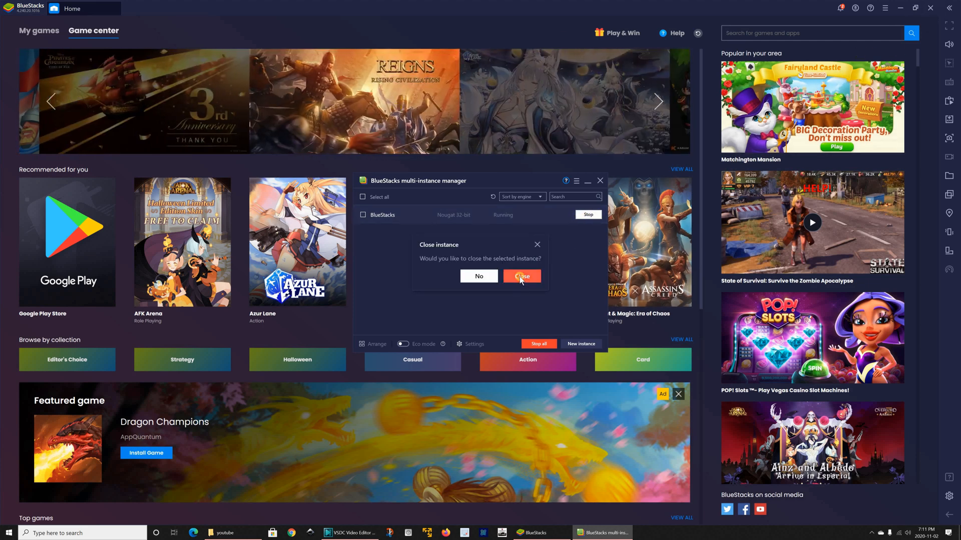
left_click(521, 276)
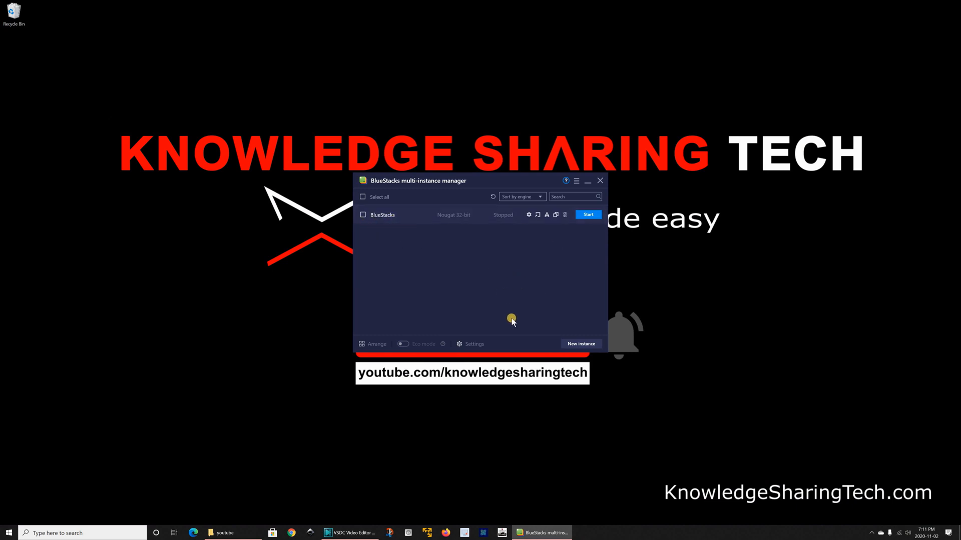
Create the clone BlueStacks 2 N-32 and start both it and the original instance.
left_click(580, 344)
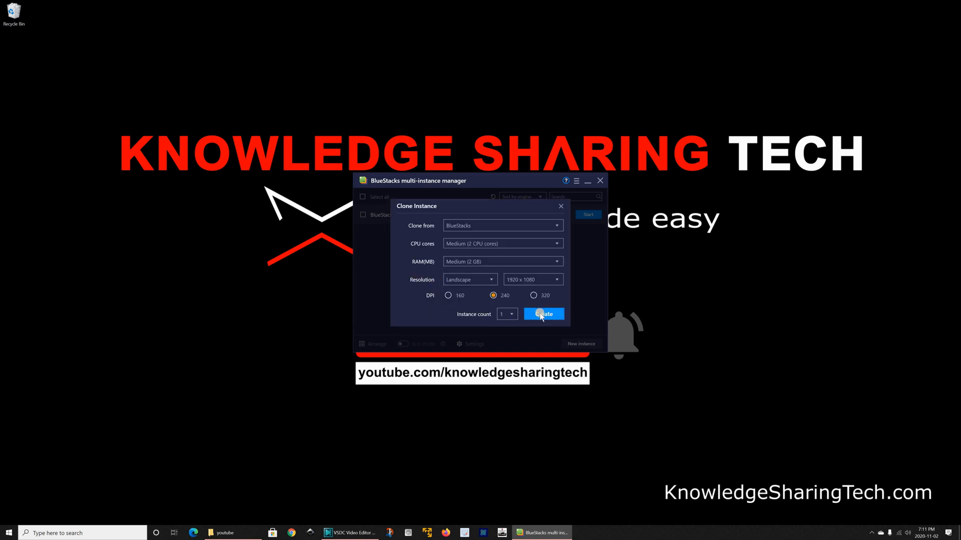
left_click(541, 314)
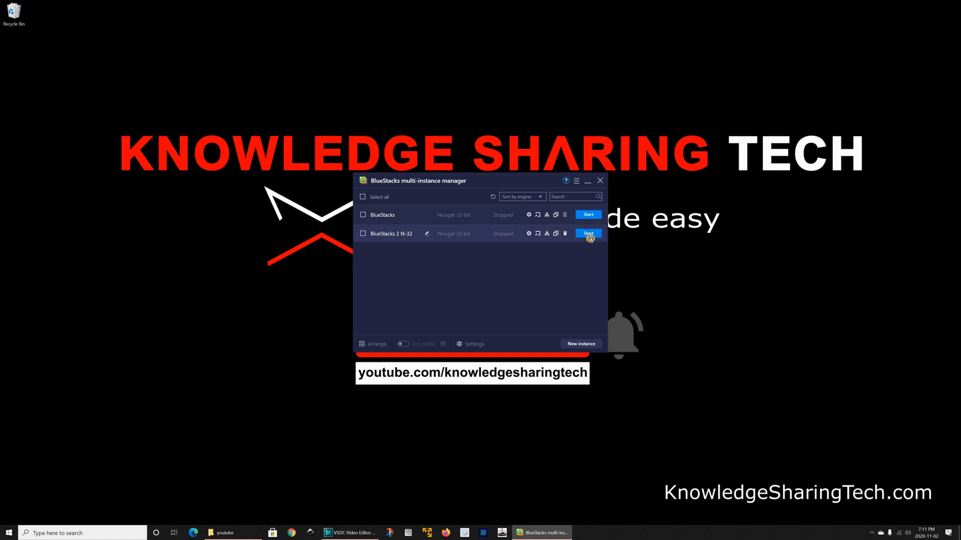
left_click(586, 233)
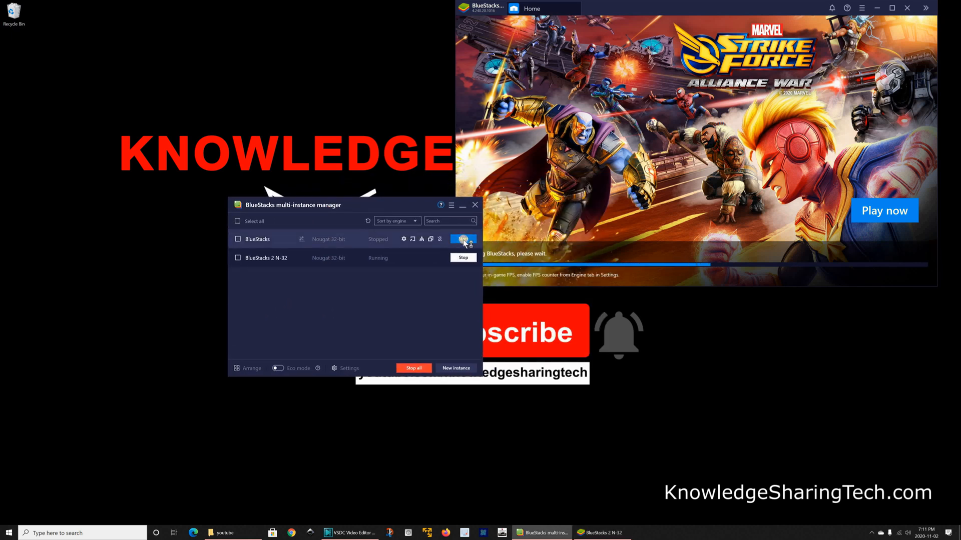
left_click(463, 239)
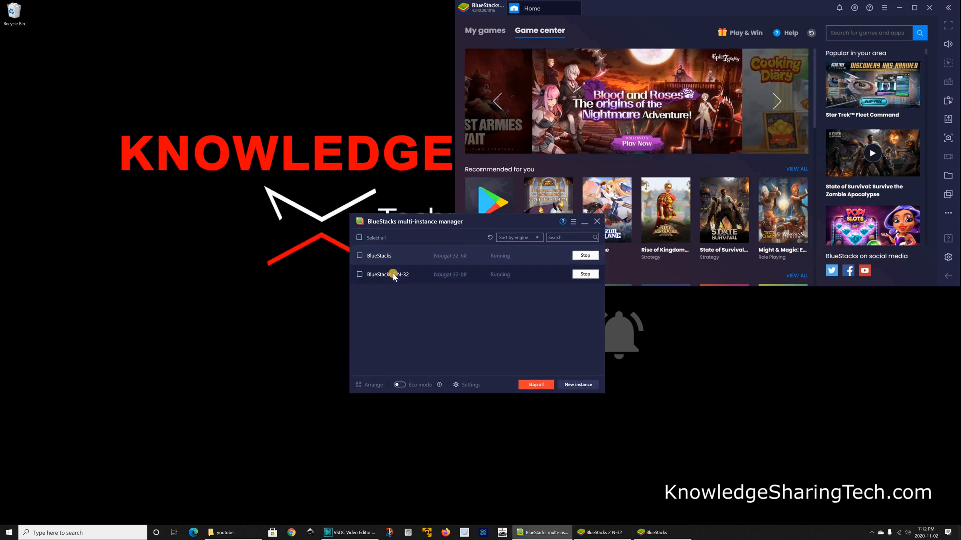
Stop and delete the BlueStacks 2 N-32 clone, then dismiss a new-instance dialog without creating one.
left_click(583, 274)
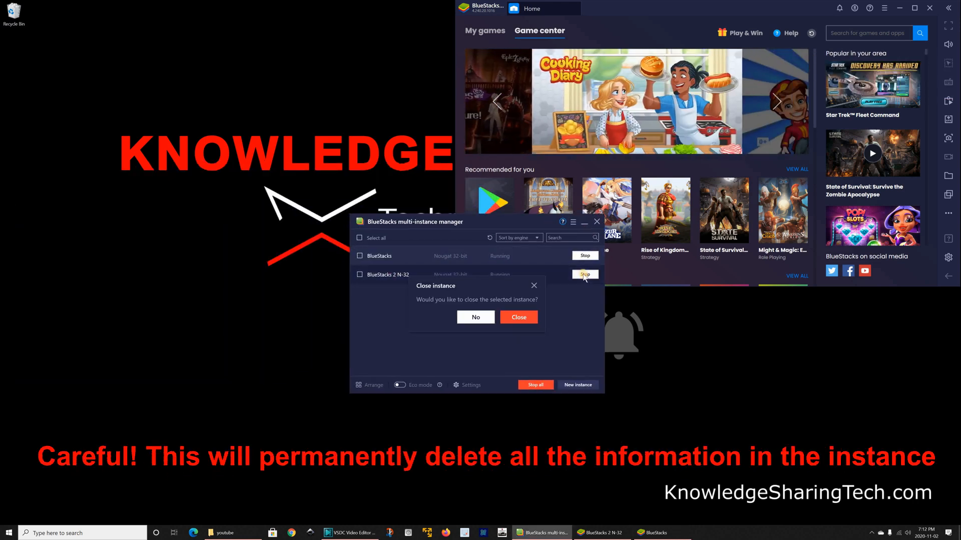
left_click(517, 317)
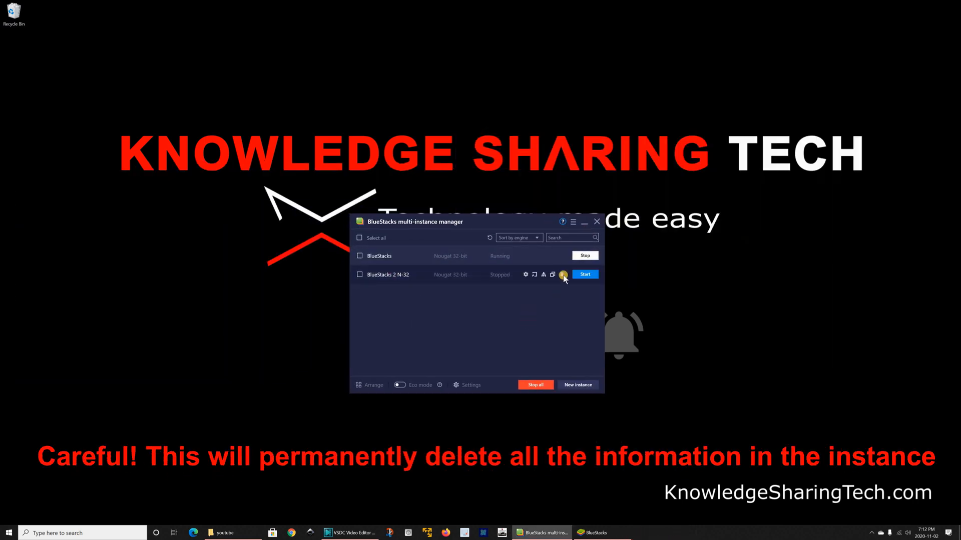
left_click(561, 274)
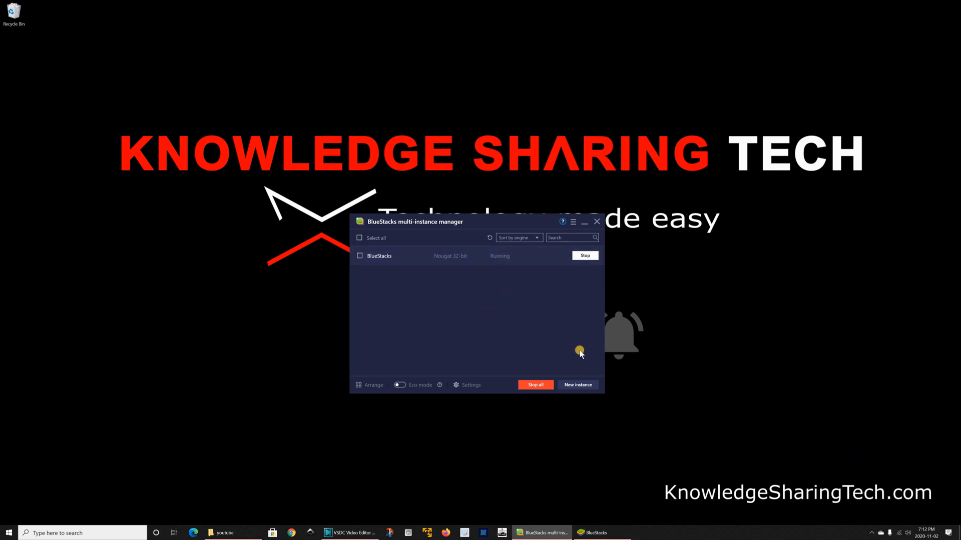
left_click(576, 384)
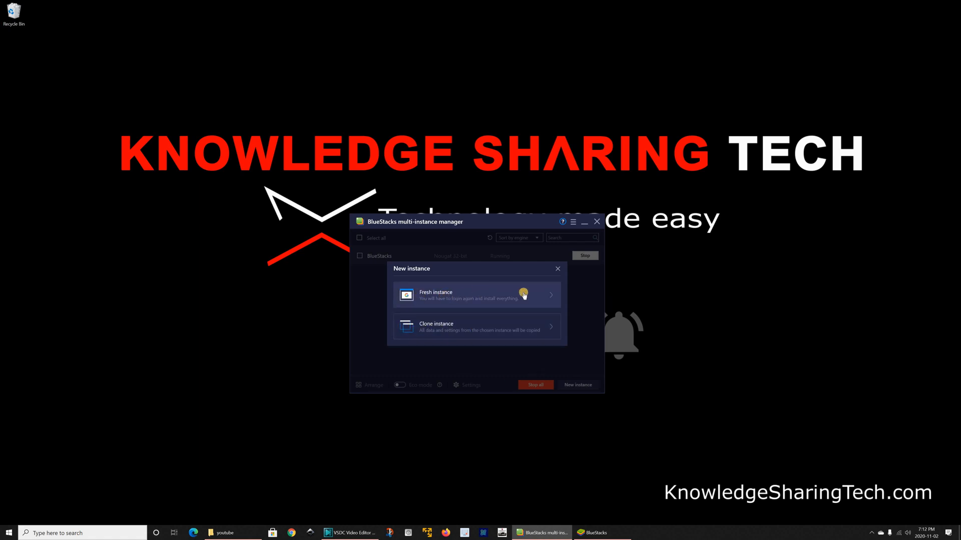
mouse_move(550, 277)
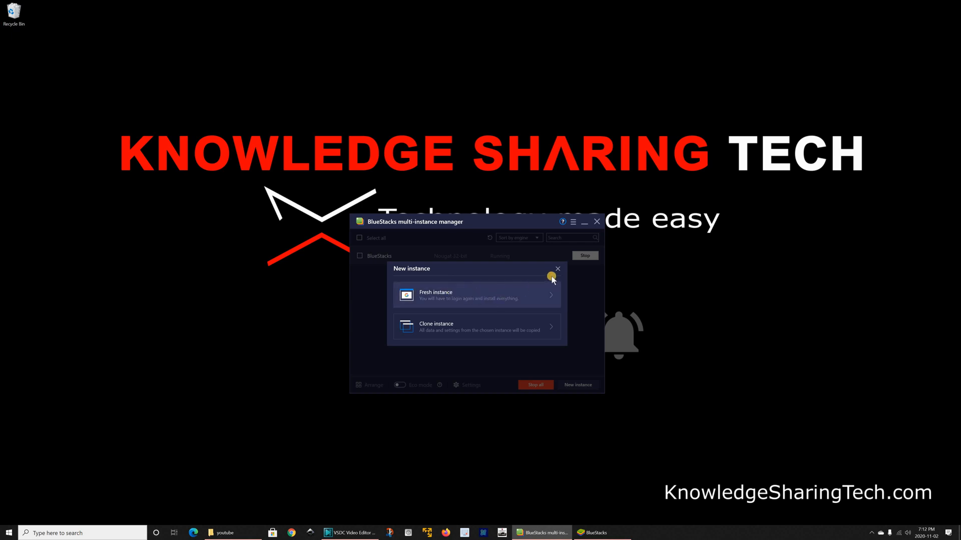
left_click(557, 269)
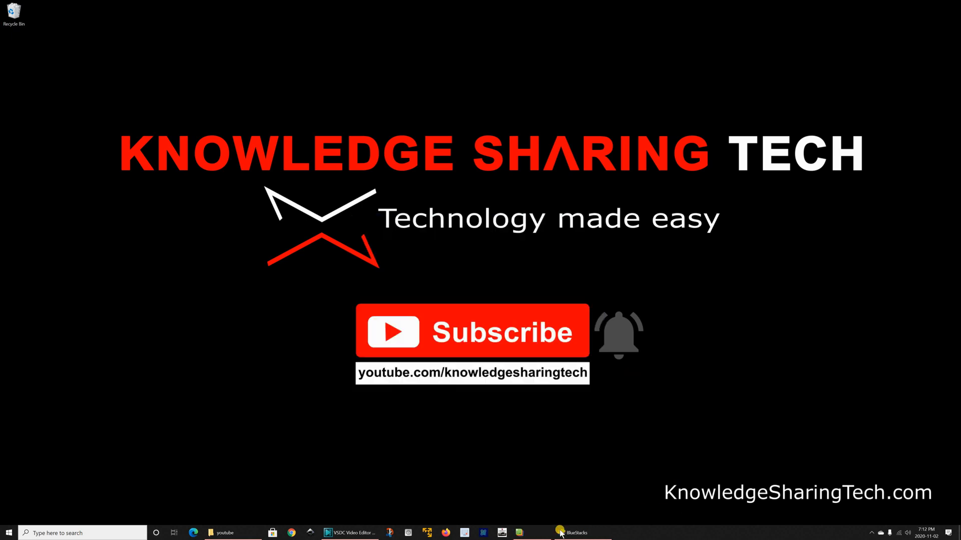
Restore BlueStacks from the taskbar, maximize it and open Google Play Store.
left_click(574, 532)
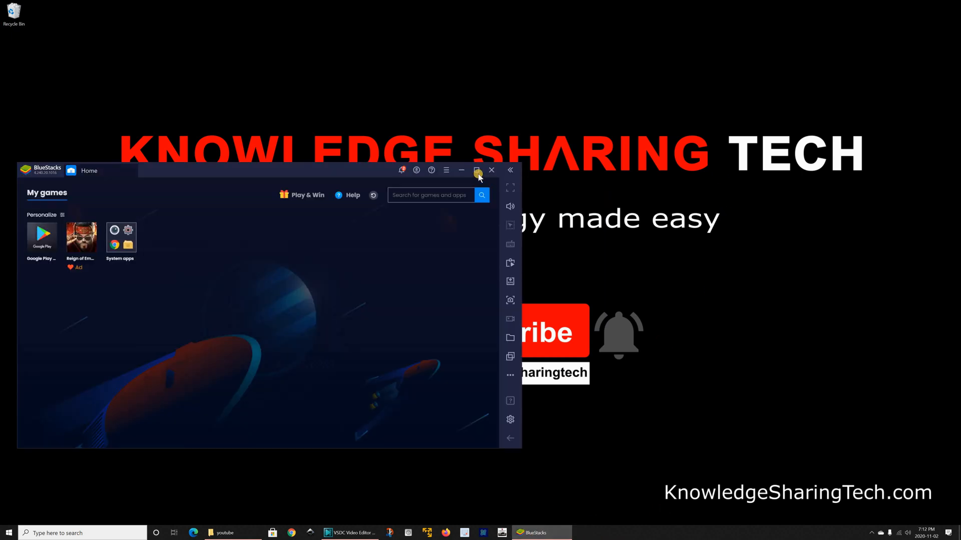
left_click(476, 170)
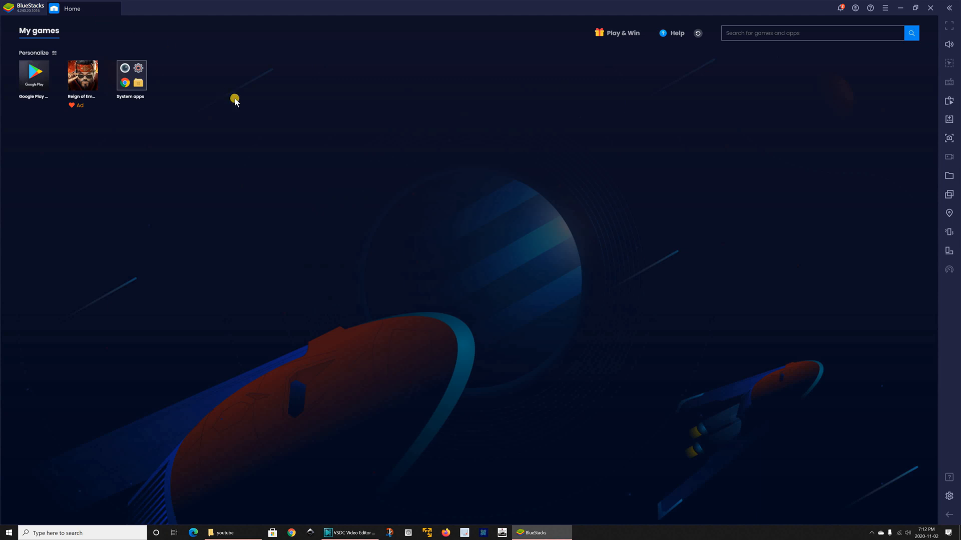
mouse_move(32, 80)
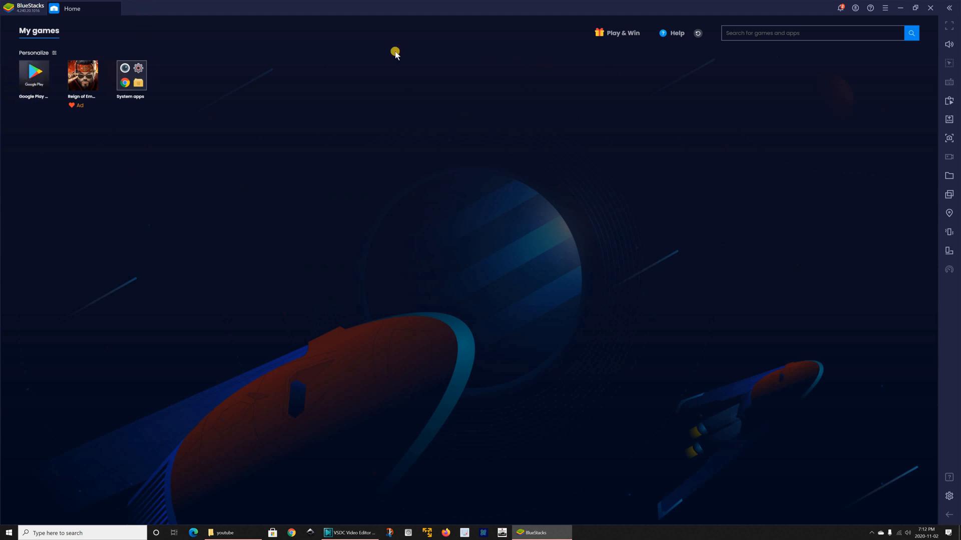
mouse_move(57, 9)
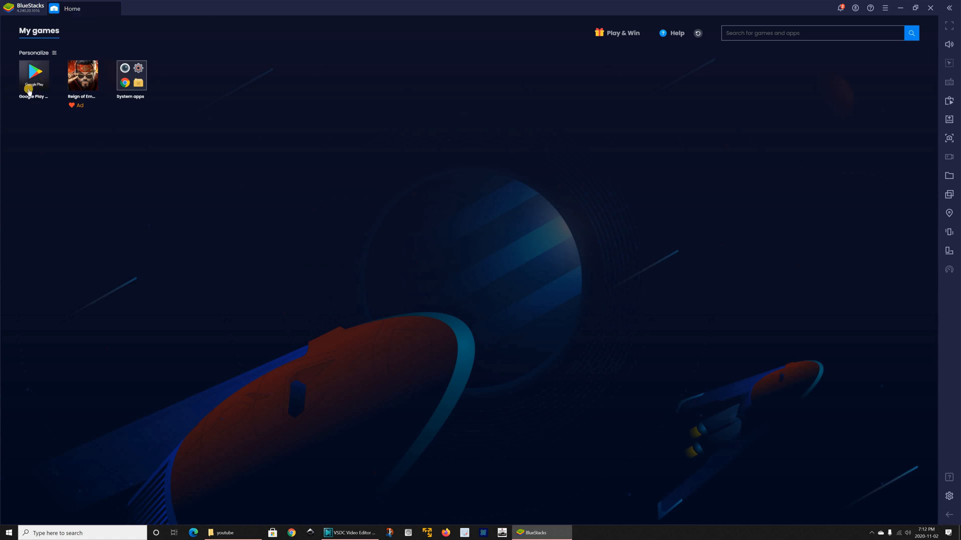
left_click(34, 72)
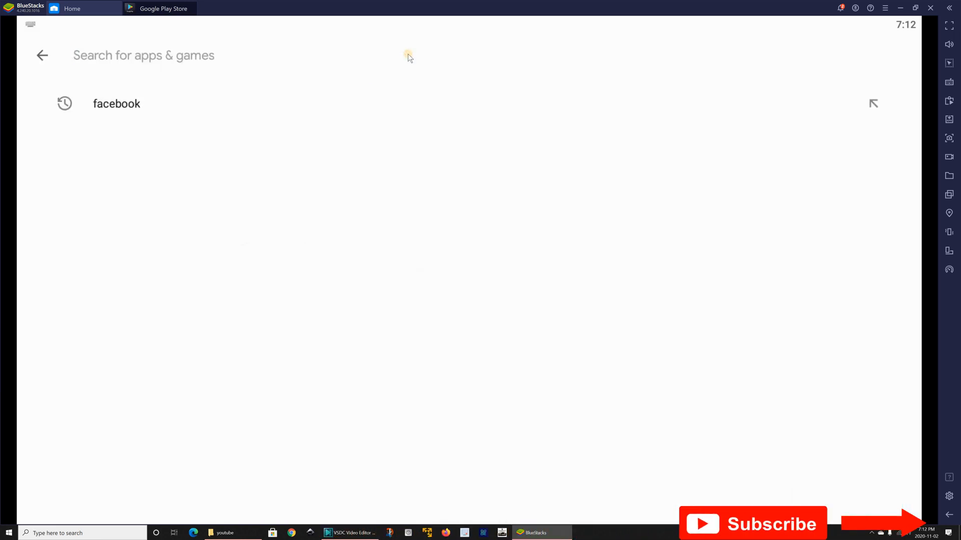
Search 'facebook' in Play Store, install and open Facebook, then return to the home screen.
type("facebook")
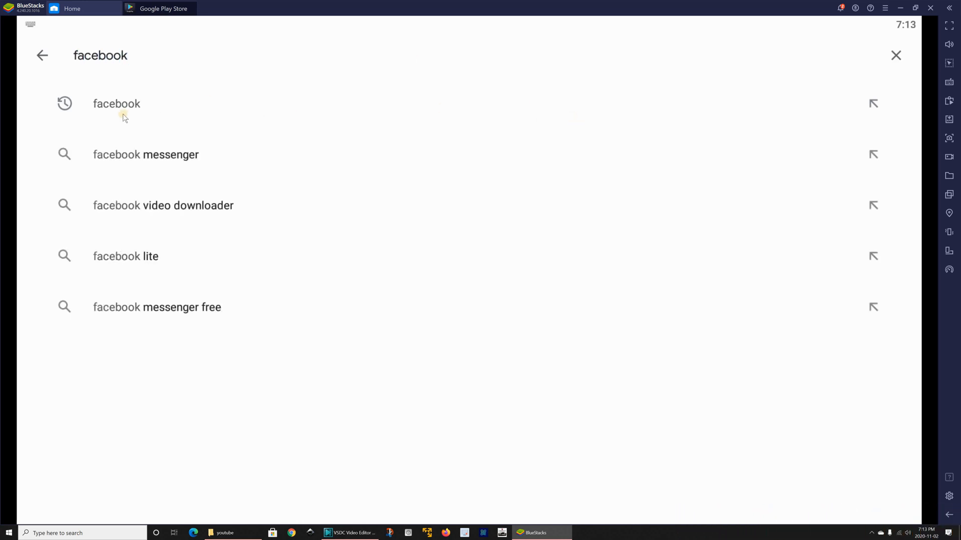
left_click(116, 103)
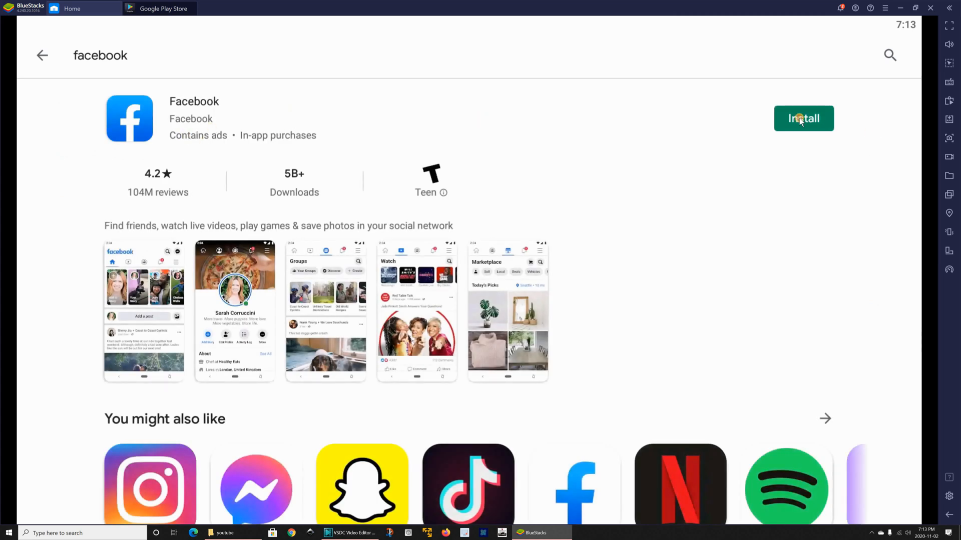
left_click(803, 118)
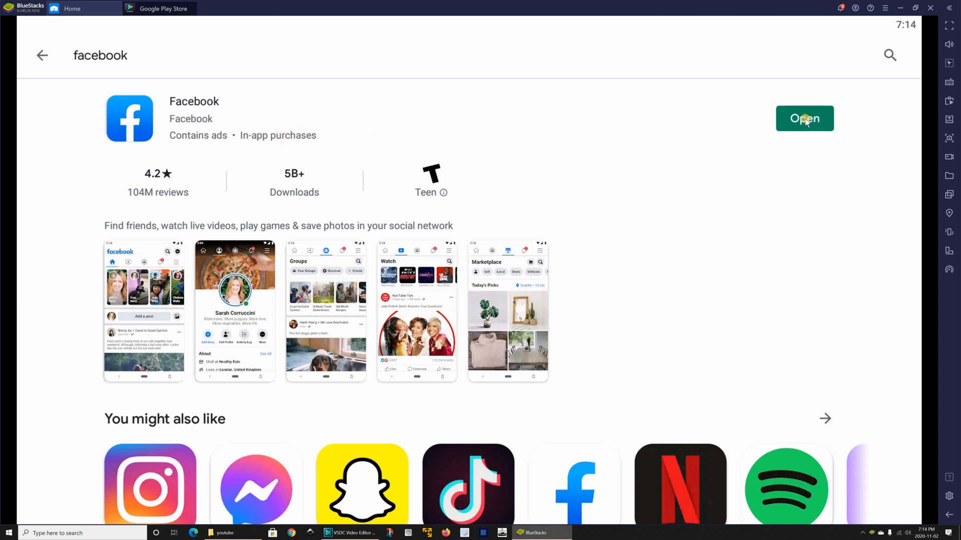
left_click(804, 118)
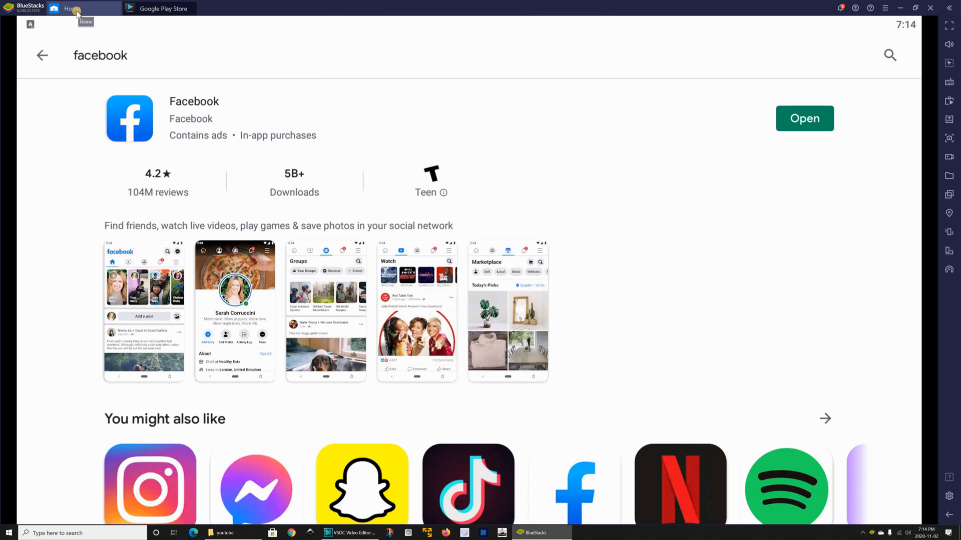
left_click(72, 8)
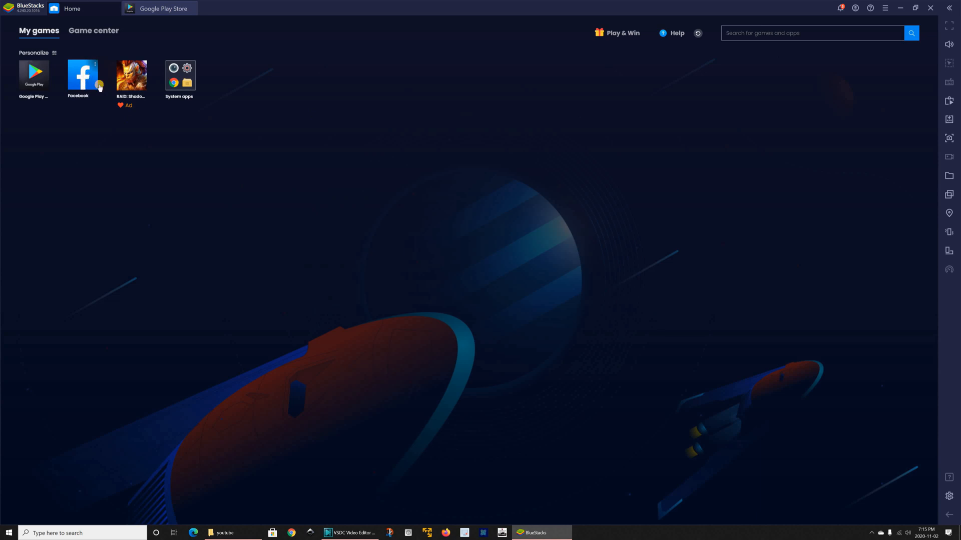
mouse_move(83, 76)
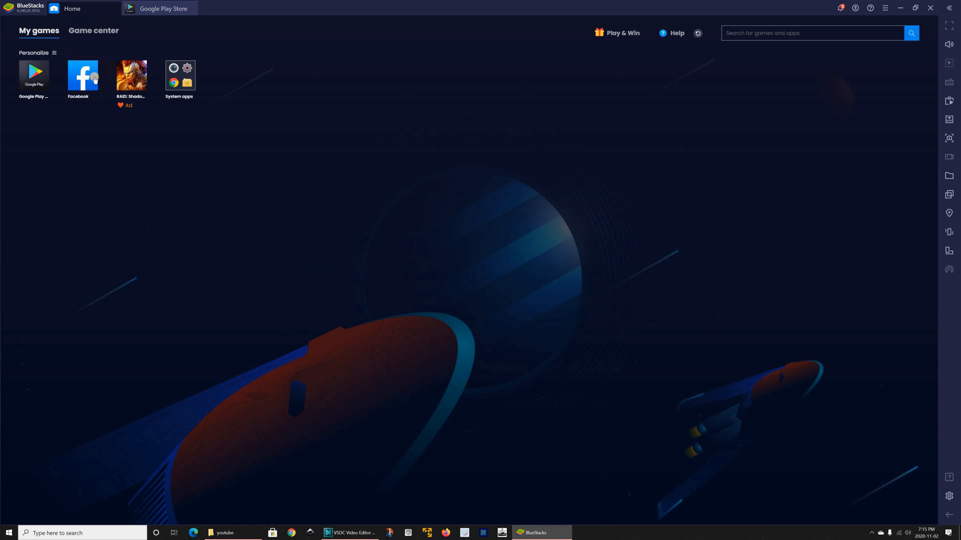
mouse_move(150, 9)
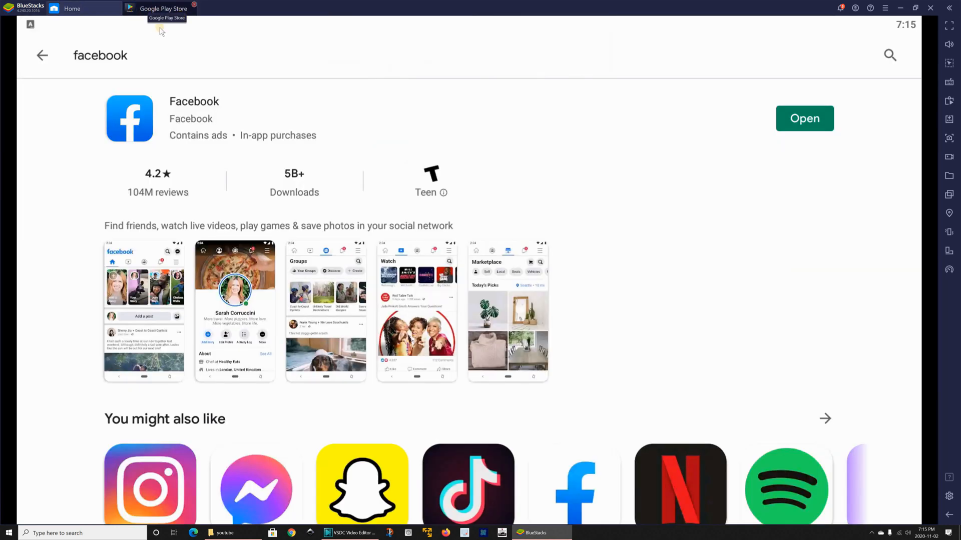
Search Google Play for 'among us', get Among Us installed and launch it in its own tab.
left_click(100, 55)
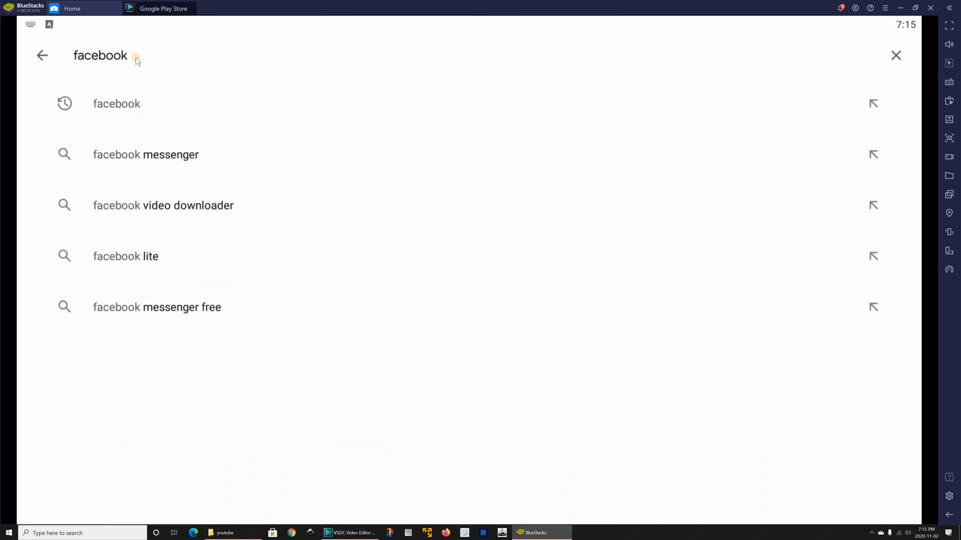
left_click(895, 55)
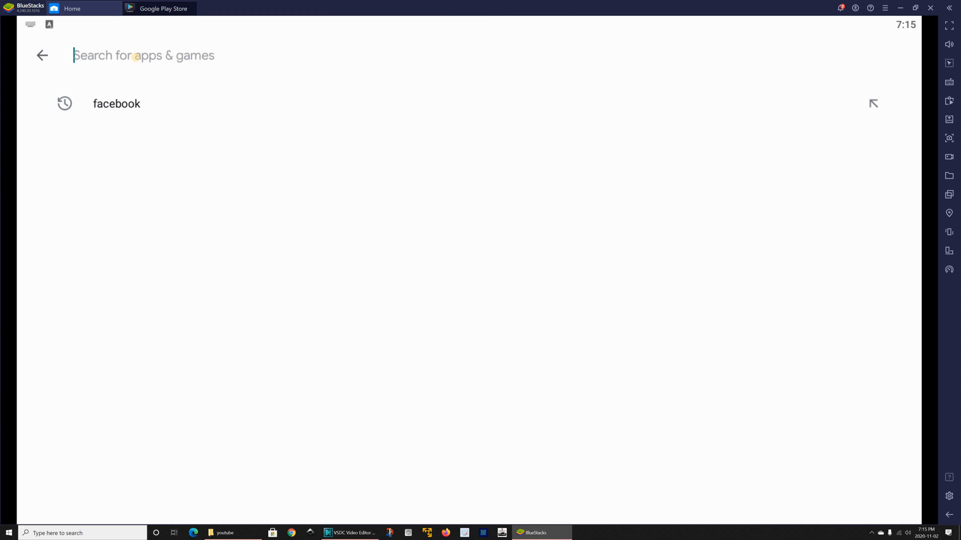
type("among us")
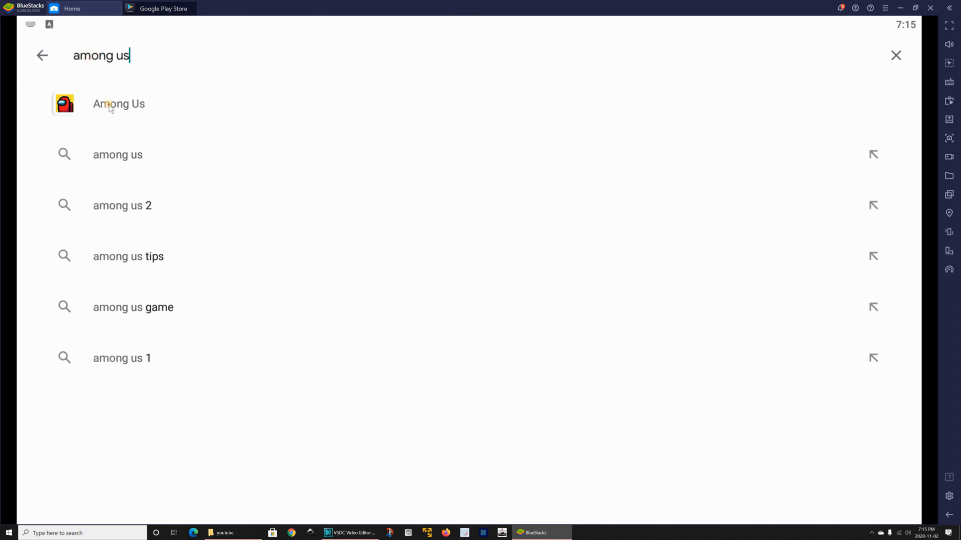
left_click(119, 103)
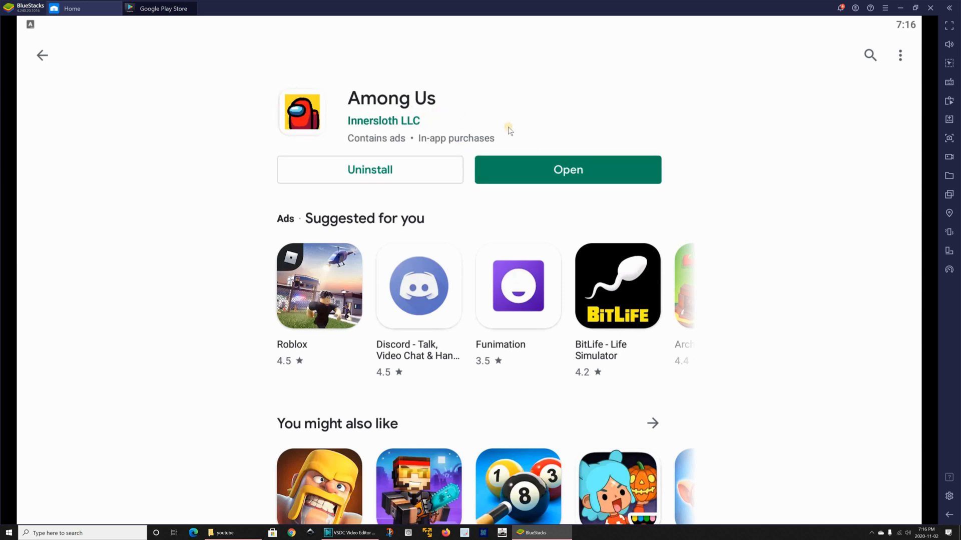
mouse_move(191, 35)
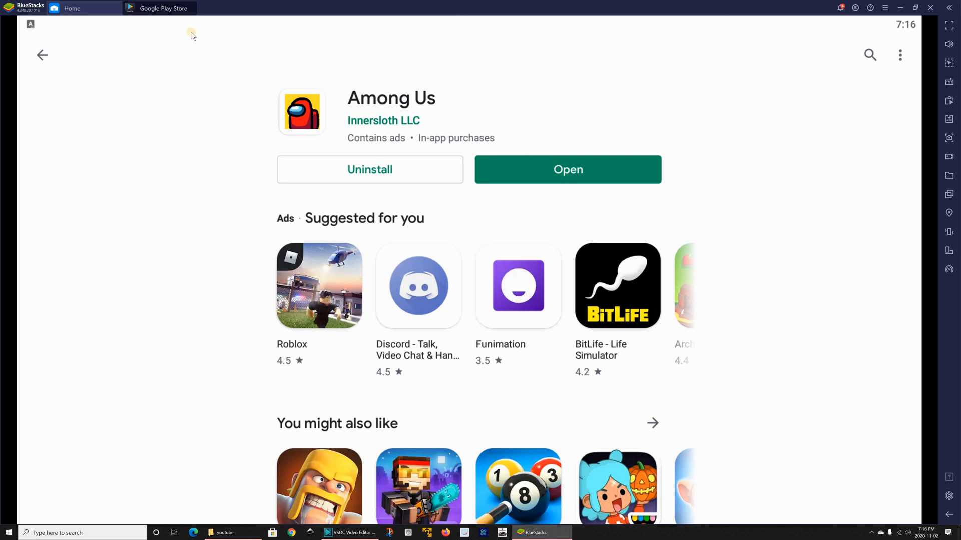
left_click(72, 8)
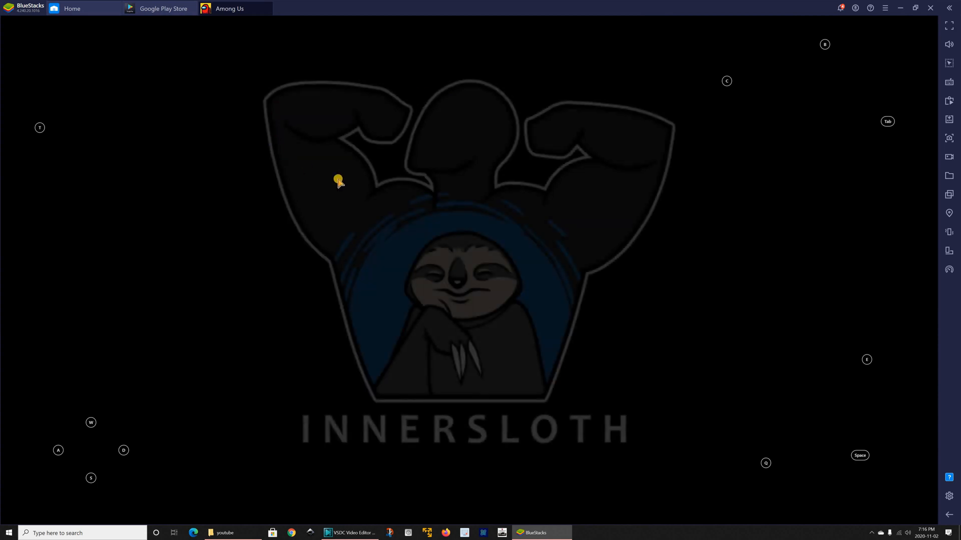
Close the BlueStacks window and confirm exit, returning to the Windows desktop.
left_click(163, 8)
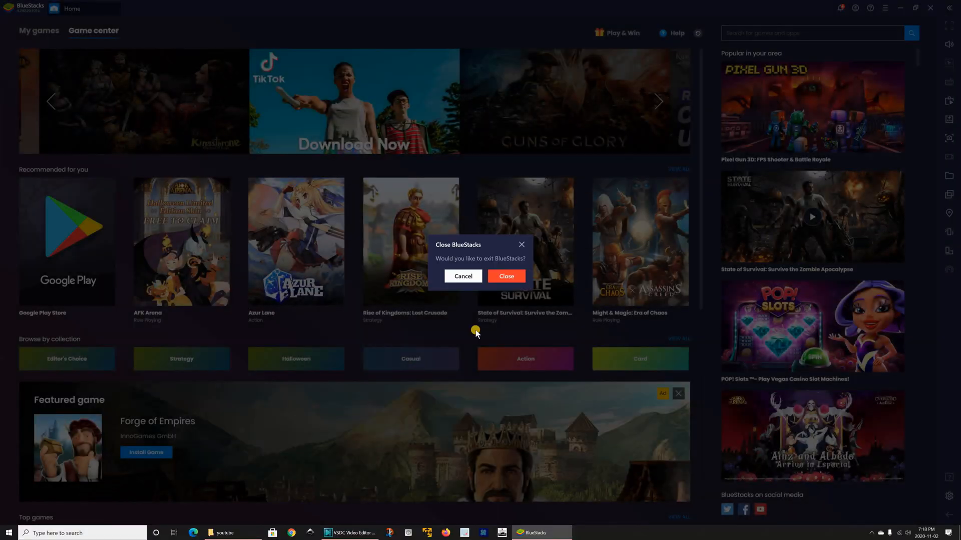
left_click(505, 277)
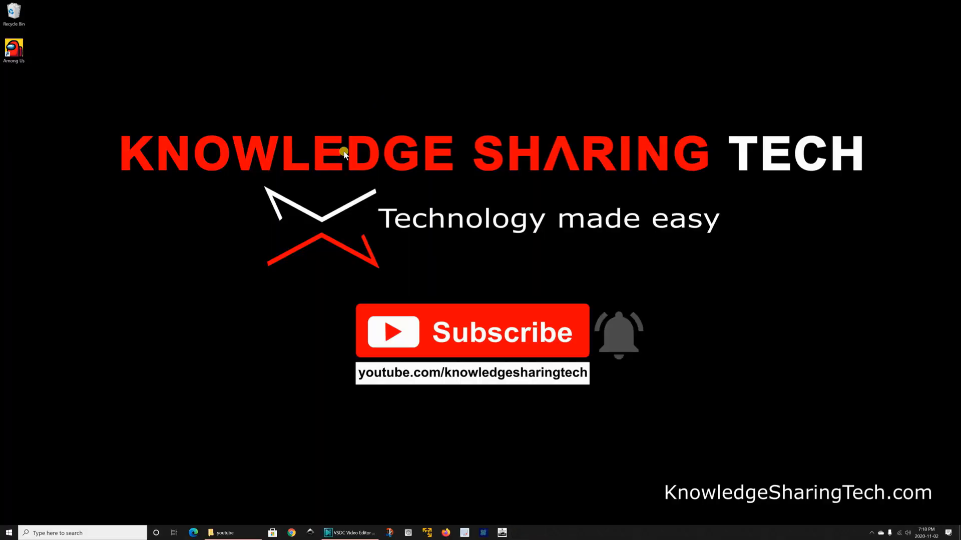